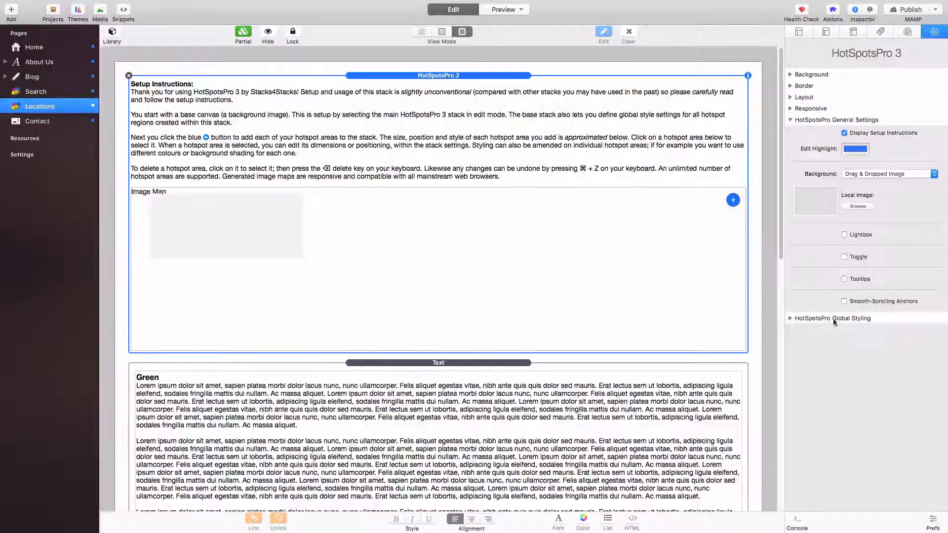
Expand the Global Styling section of the HotSpotsPro 3 stack in the Inspector
{"action": "left_click", "coordinate": [833, 318]}
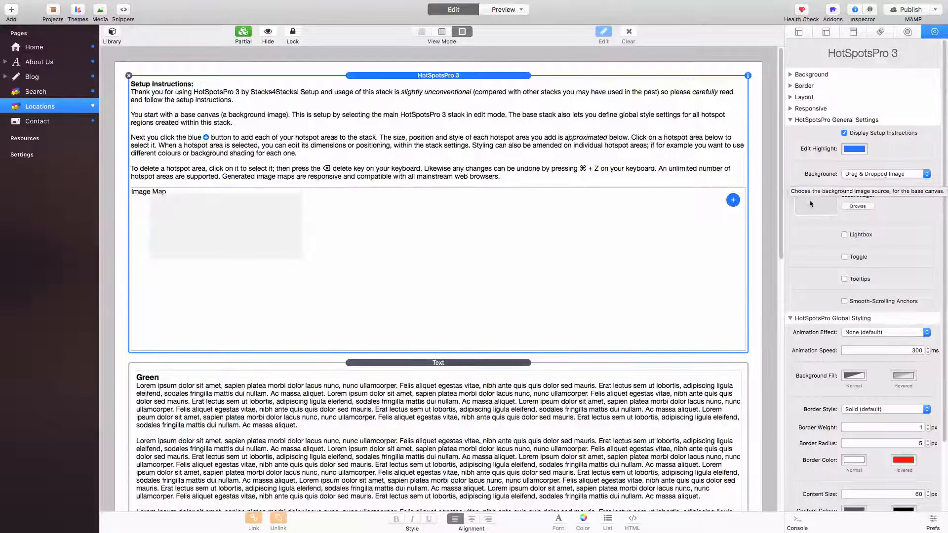
{"action": "mouse_move", "coordinate": [816, 199]}
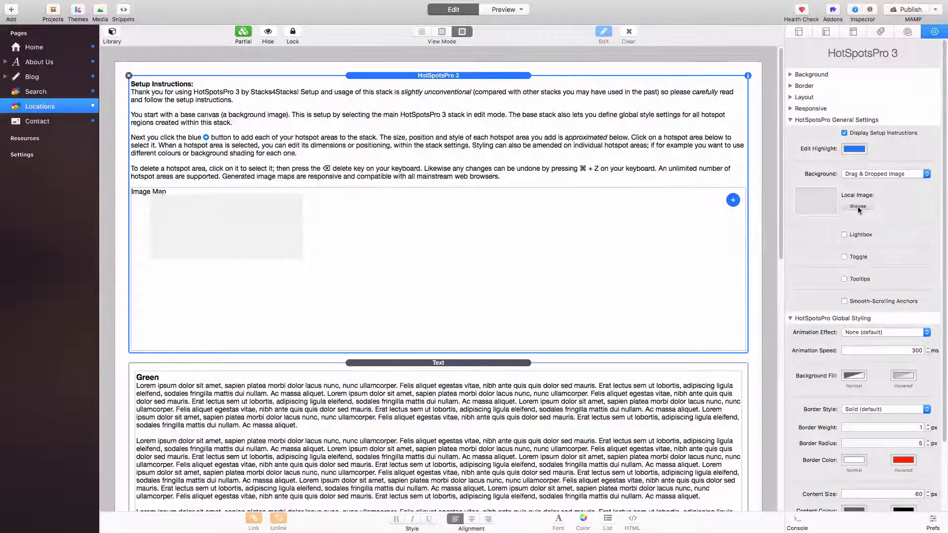
Browse to the Desktop and load mountains.jpg as the Local Image background
{"action": "left_click", "coordinate": [858, 206]}
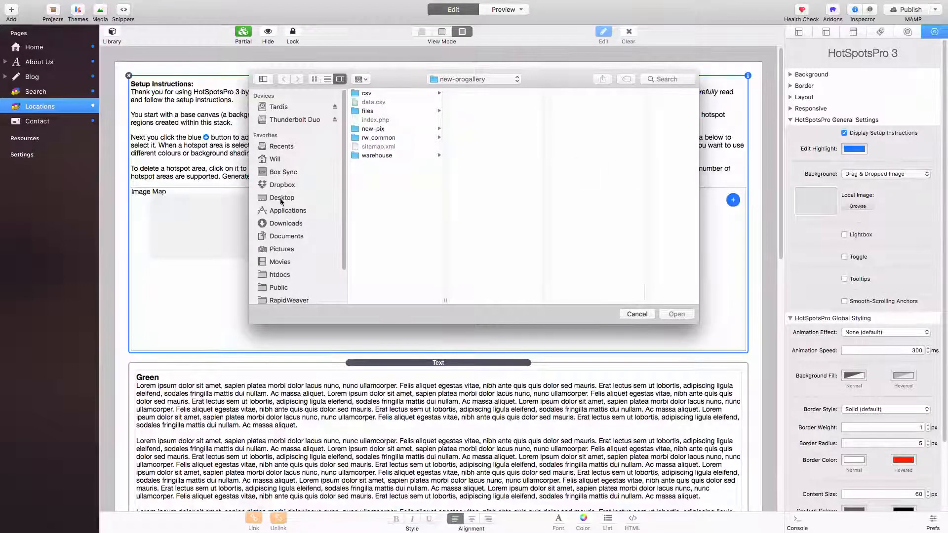
{"action": "left_click", "coordinate": [282, 197]}
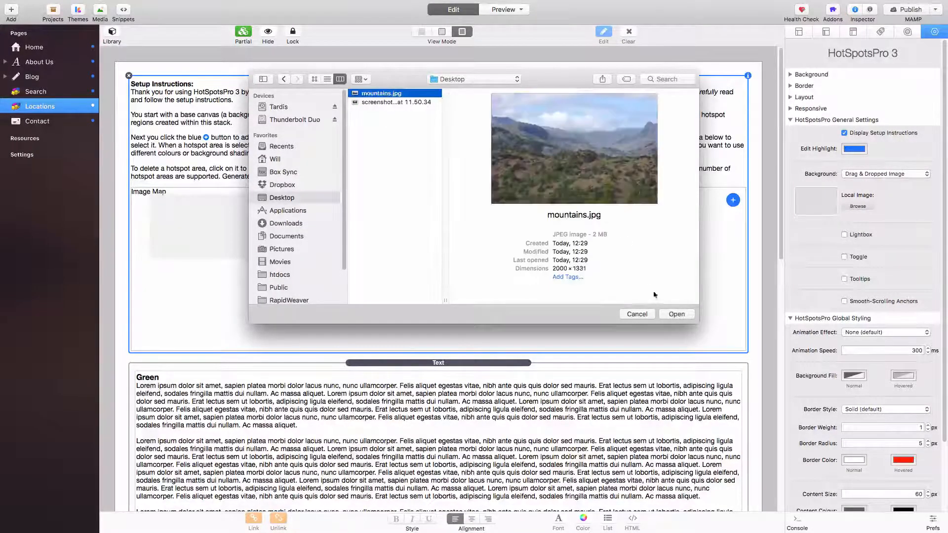
{"action": "left_click", "coordinate": [676, 315]}
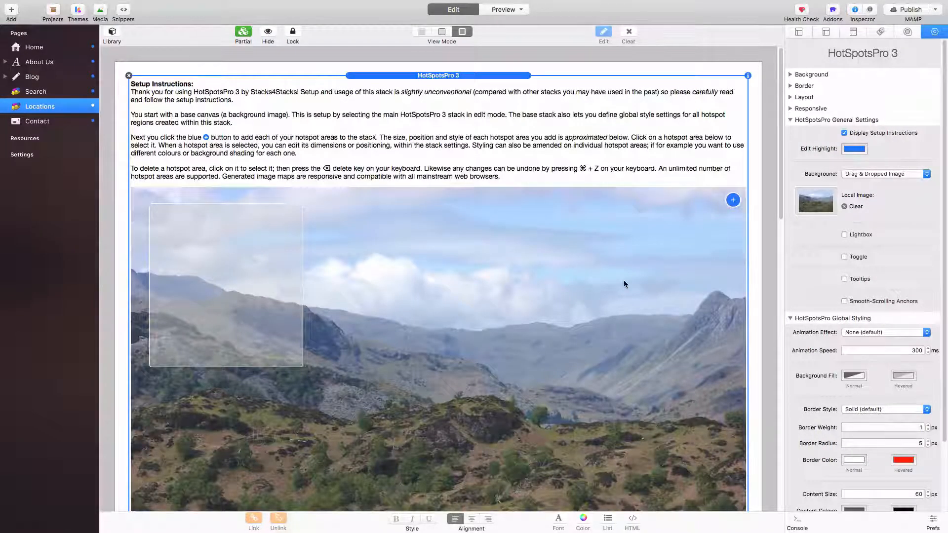
{"action": "scroll", "scroll_direction": "down", "scroll_amount": 3}
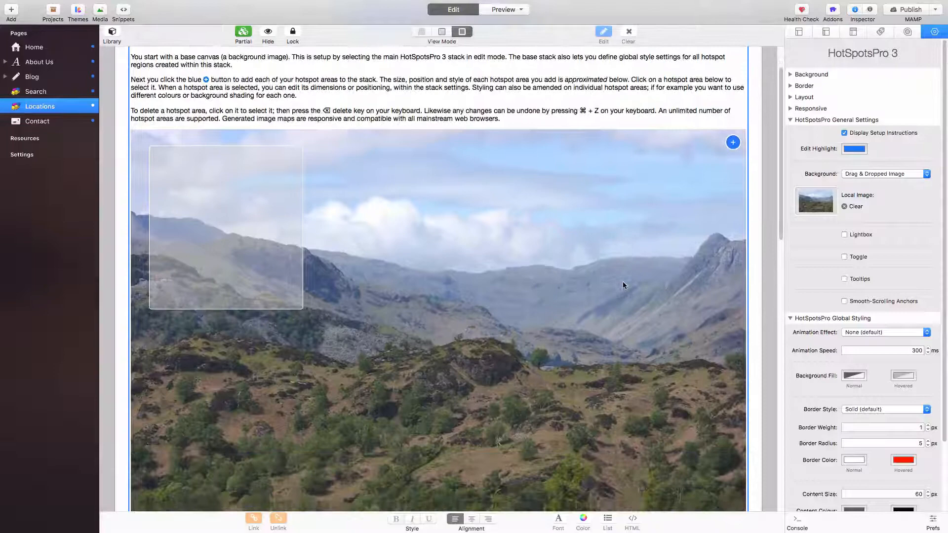
{"action": "scroll", "scroll_direction": "down", "scroll_amount": 3}
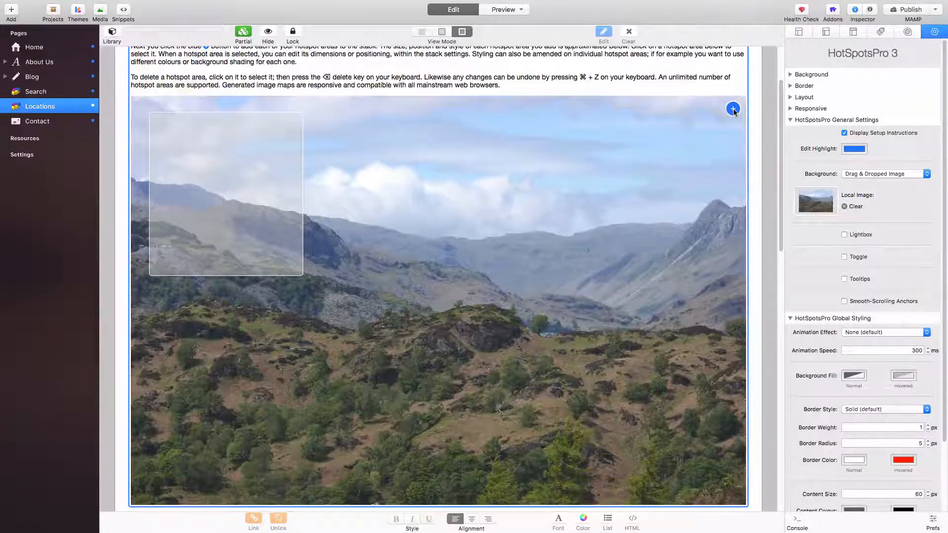
Add a hotspot at about 38% left and 28% top, sized 17% wide by 23% tall
{"action": "left_click", "coordinate": [226, 193]}
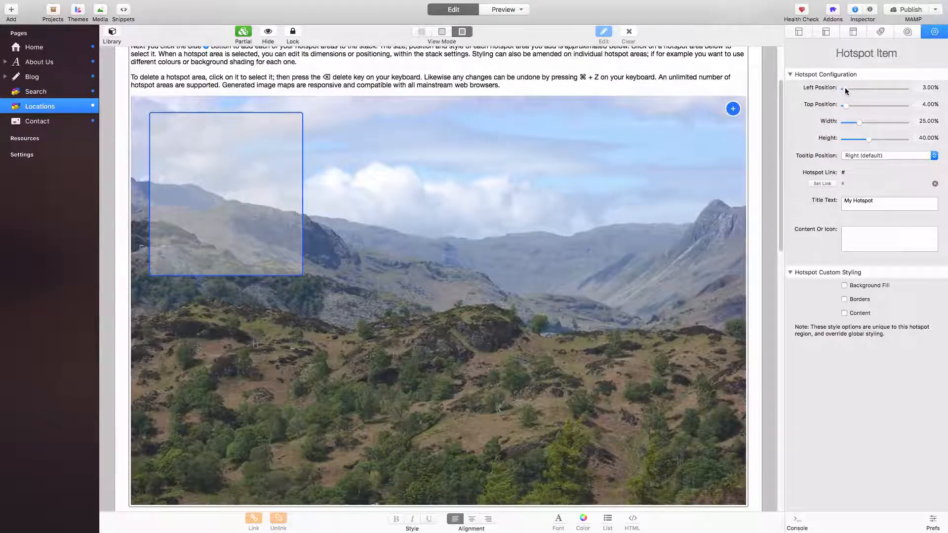
{"action": "left_click_drag", "start_coordinate": [845, 89], "coordinate": [871, 89]}
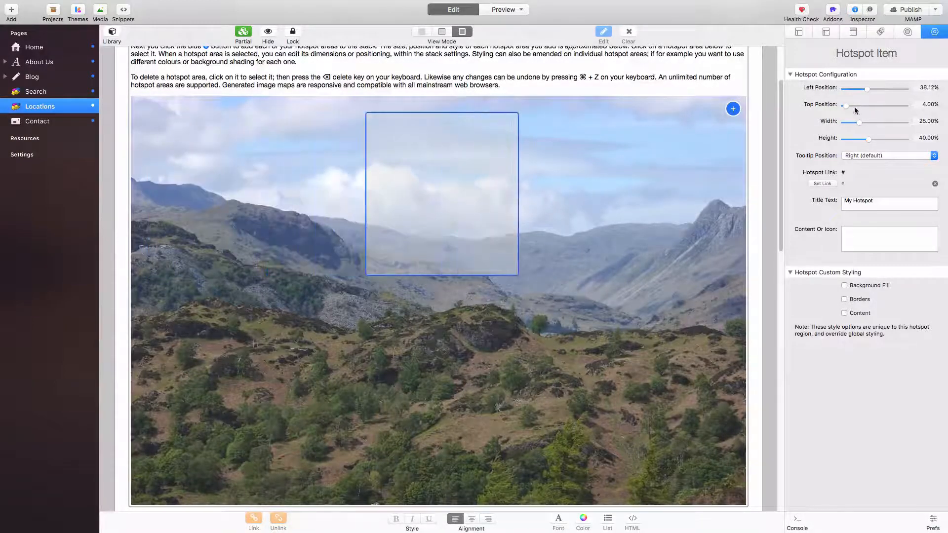
{"action": "left_click_drag", "start_coordinate": [846, 105], "coordinate": [877, 104]}
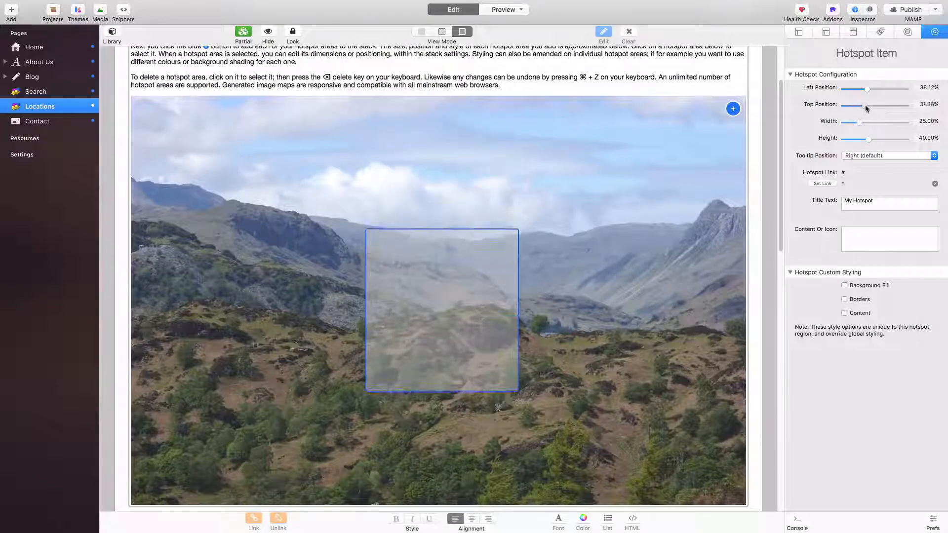
{"action": "left_click_drag", "start_coordinate": [870, 104], "coordinate": [858, 104]}
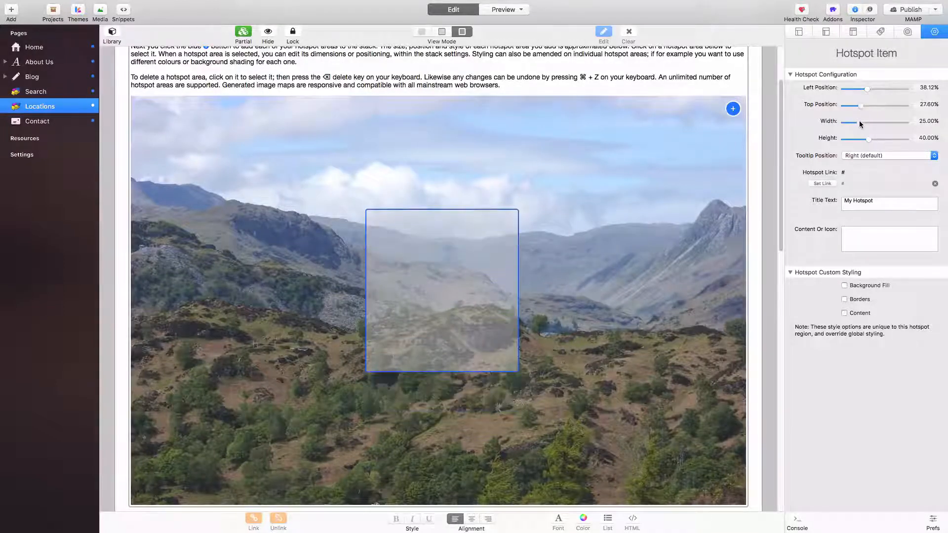
{"action": "left_click_drag", "start_coordinate": [865, 122], "coordinate": [851, 121]}
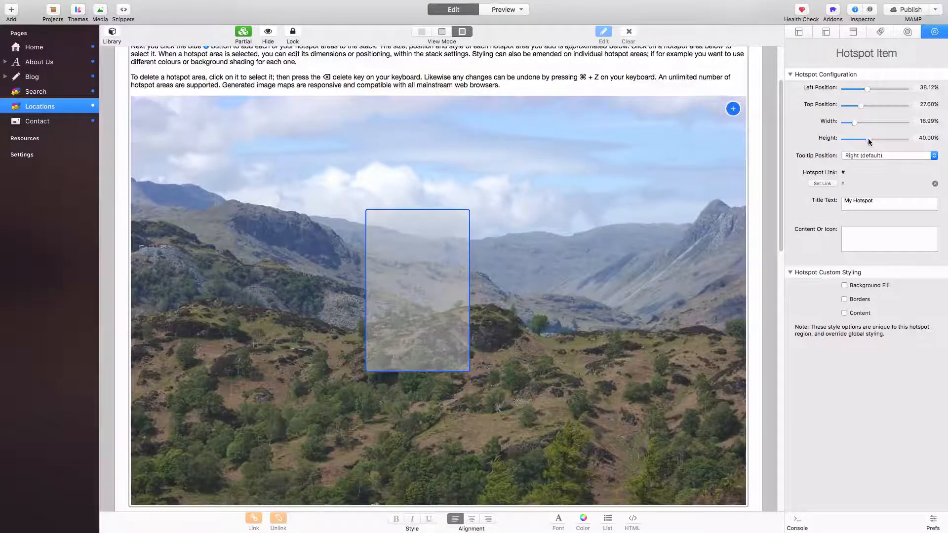
{"action": "left_click_drag", "start_coordinate": [871, 138], "coordinate": [853, 138]}
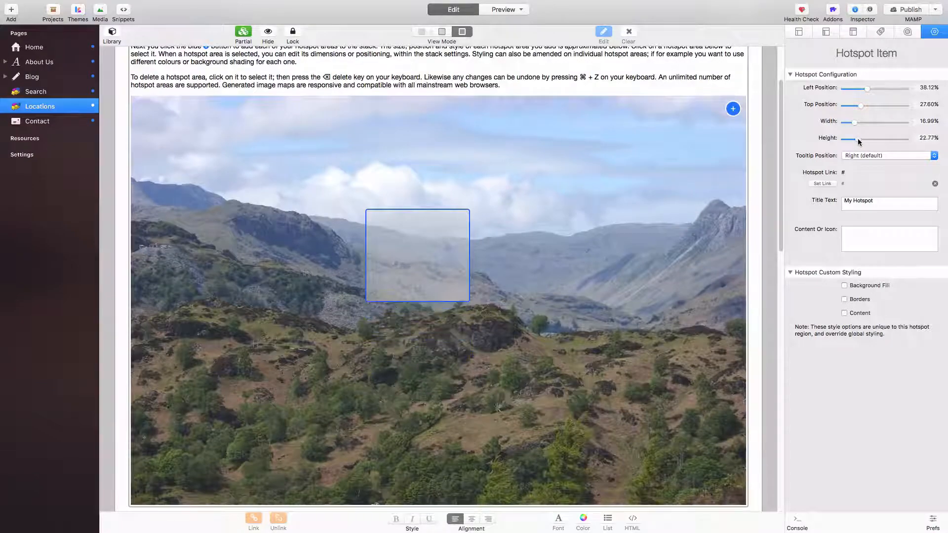
{"action": "scroll", "scroll_direction": "down", "scroll_amount": 3}
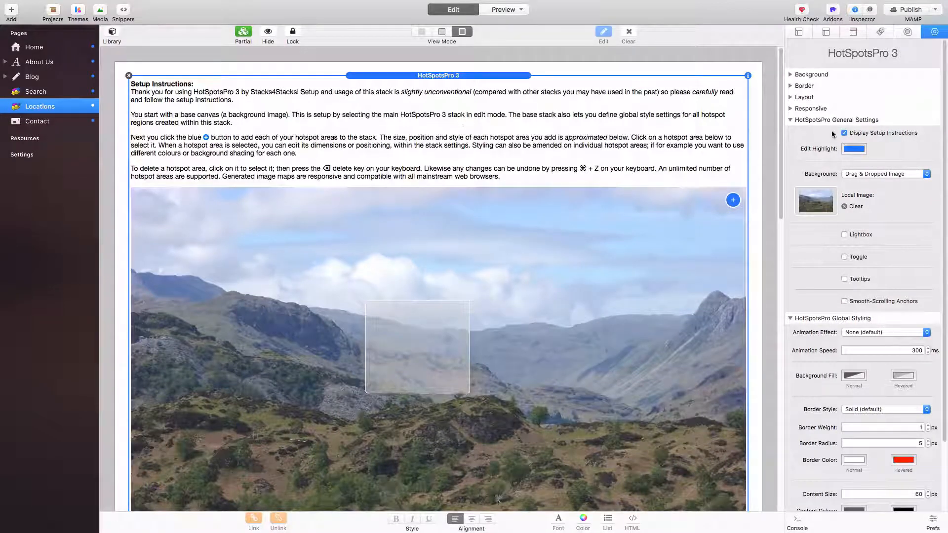
Uncheck Display Setup Instructions, then reselect the hotspot area on the photo
{"action": "left_click", "coordinate": [844, 132]}
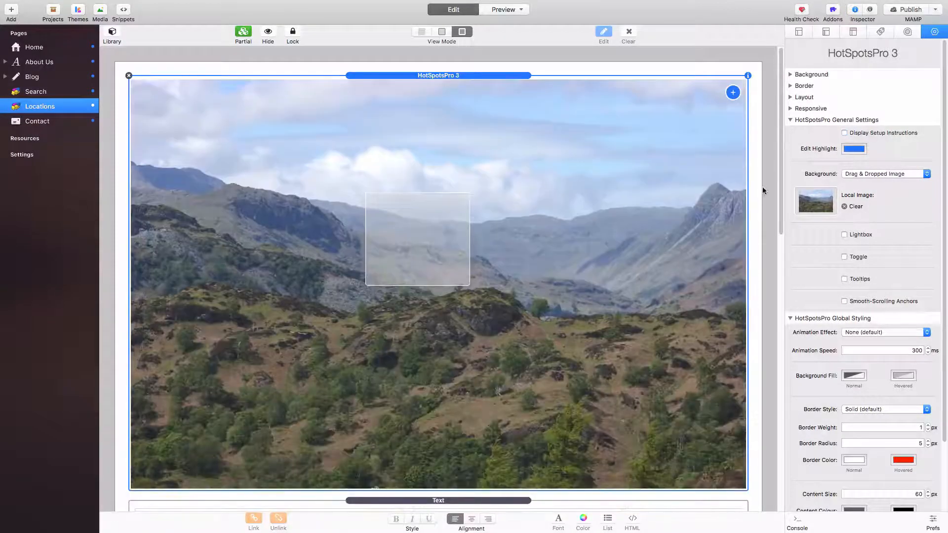
{"action": "left_click", "coordinate": [417, 239]}
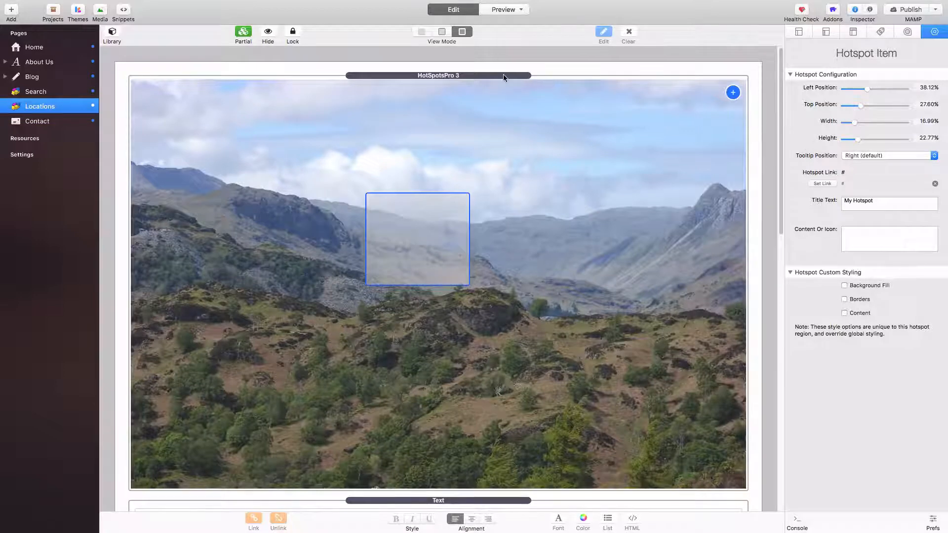
{"action": "left_click", "coordinate": [439, 75]}
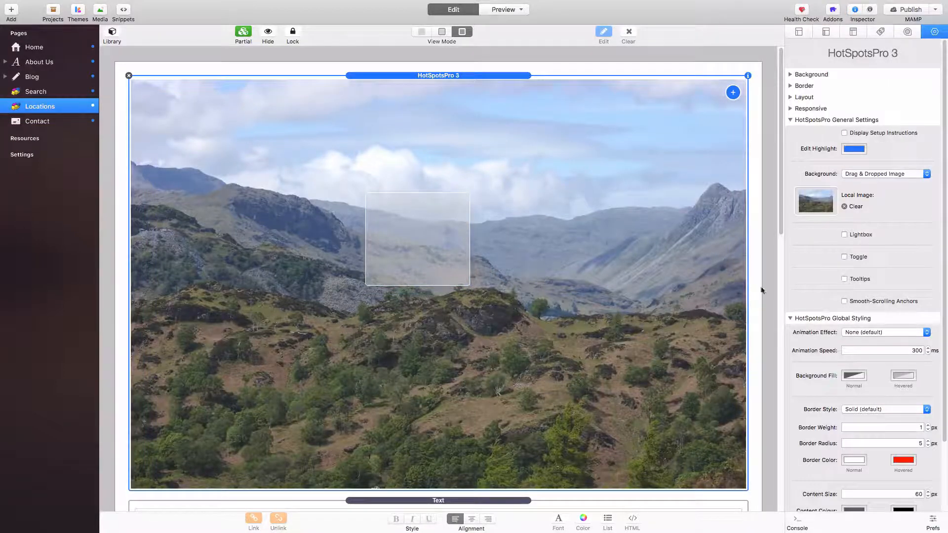
{"action": "scroll", "scroll_direction": "down", "scroll_amount": 3}
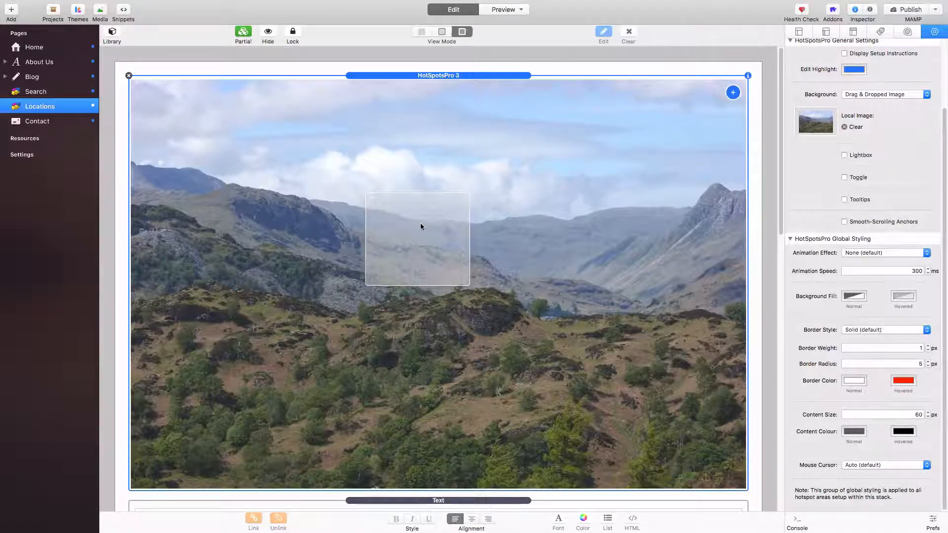
{"action": "left_click", "coordinate": [417, 239]}
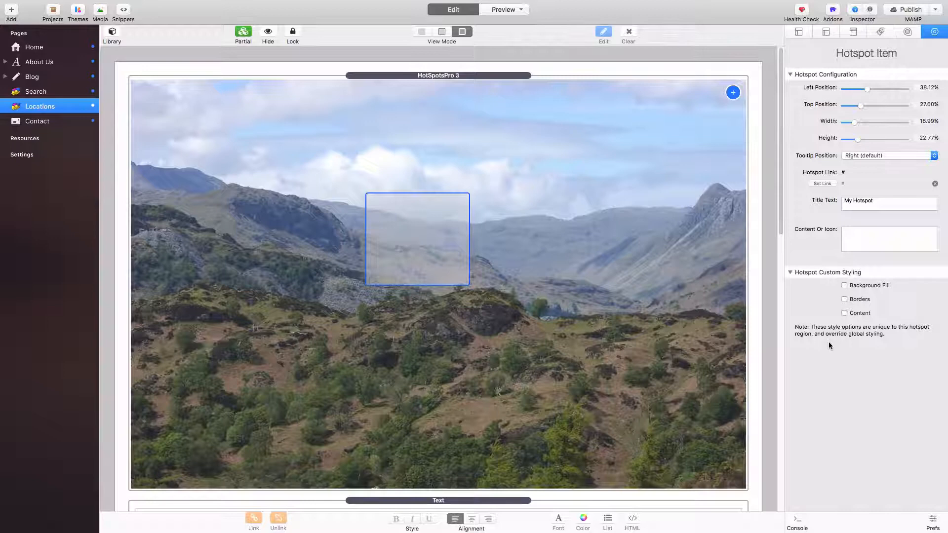
Enter <i class="fa fa-map-marker"></i> as the hotspot's Content Or Icon
{"action": "left_click", "coordinate": [845, 285]}
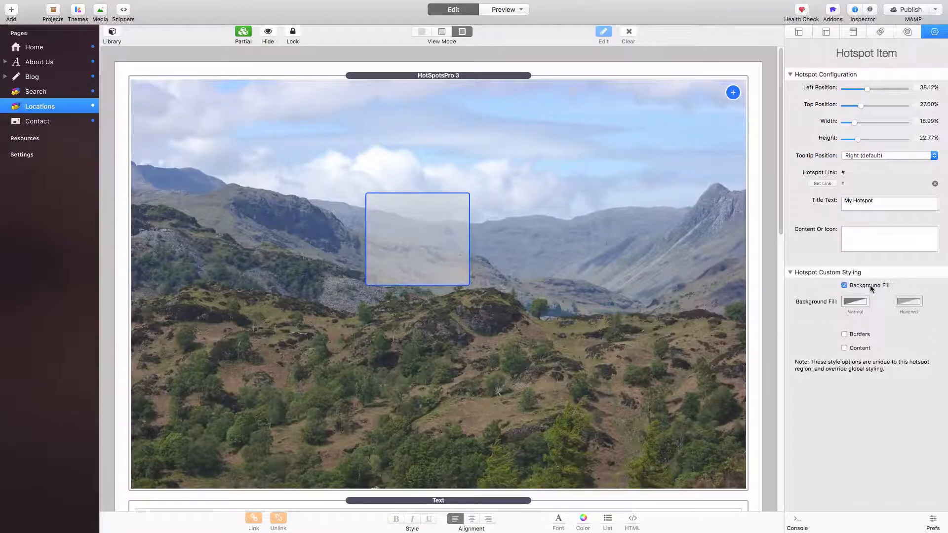
{"action": "left_click", "coordinate": [845, 285]}
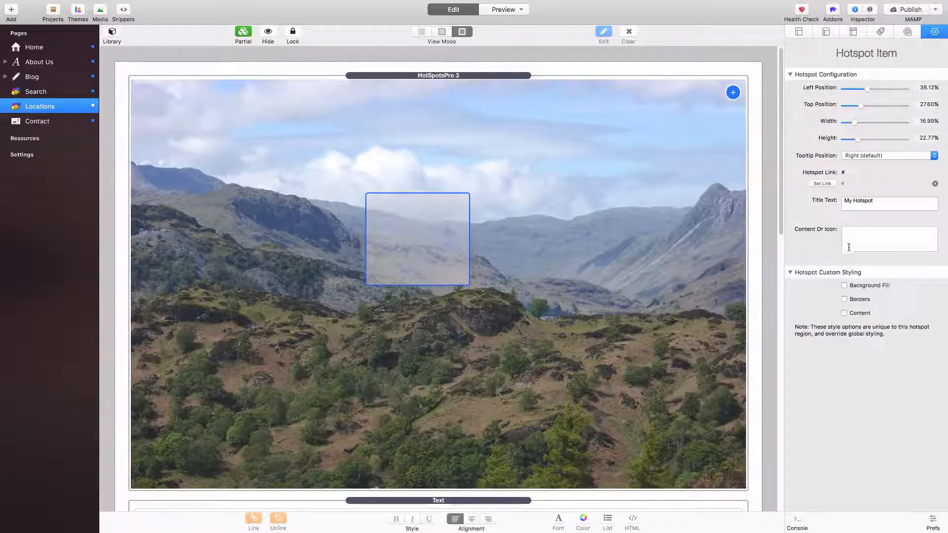
{"action": "left_click", "coordinate": [889, 238]}
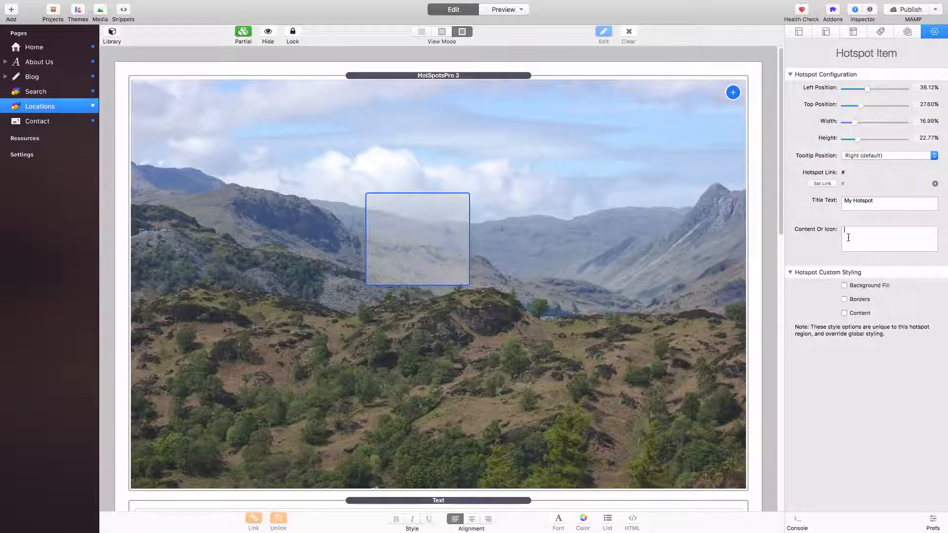
{"action": "type", "text": "<i class=\"fa fa-map-marker\"></i>"}
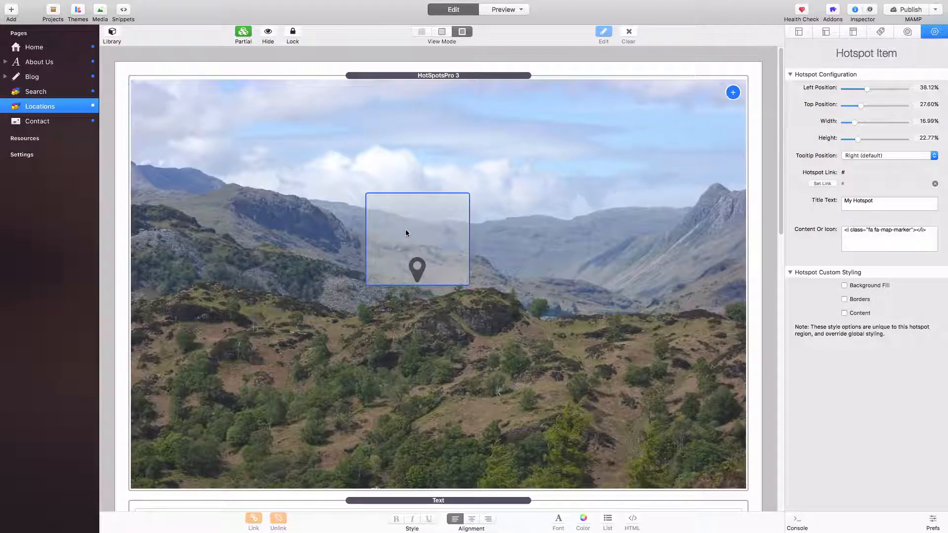
{"action": "left_click", "coordinate": [438, 75]}
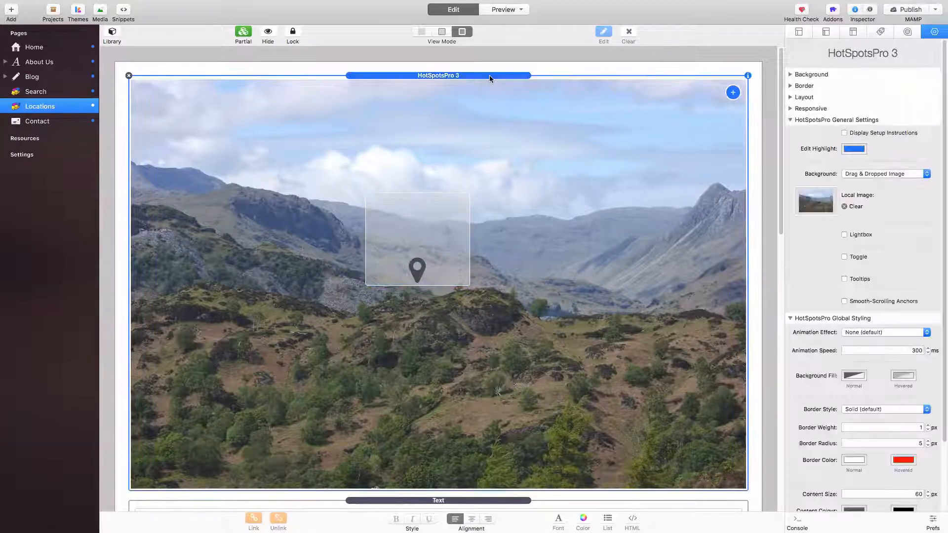
Set hotspot Border Weight to 0 and clear both normal and hover Background Fill swatches
{"action": "scroll", "scroll_direction": "down", "scroll_amount": 3}
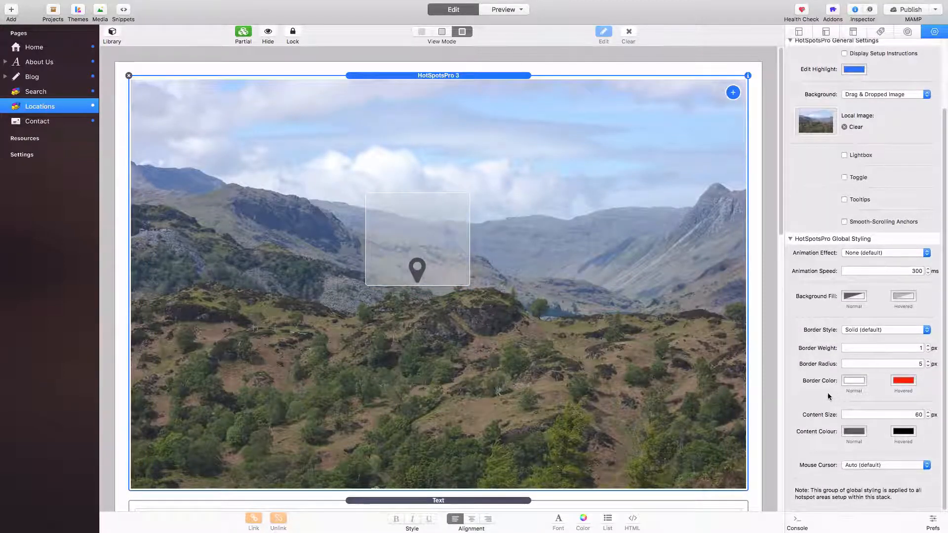
{"action": "left_click", "coordinate": [883, 329]}
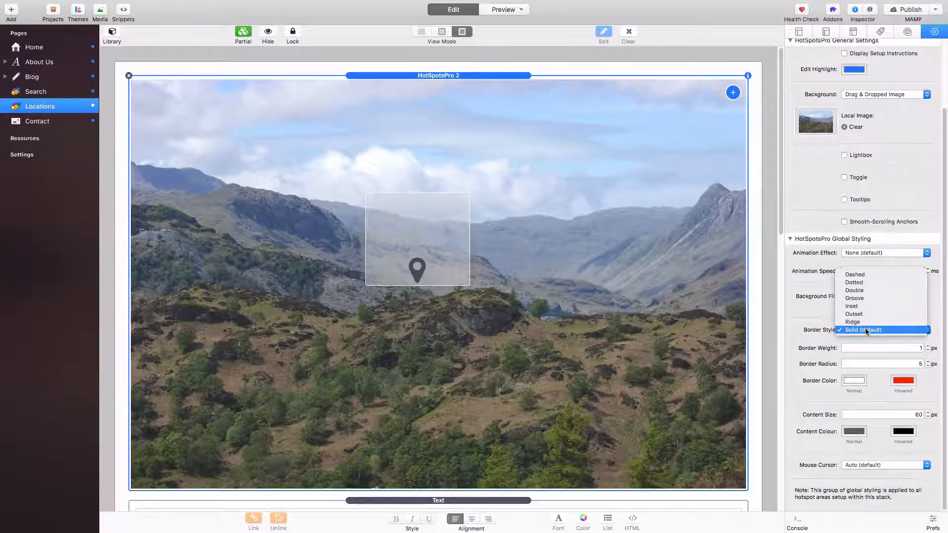
{"action": "left_click", "coordinate": [863, 329]}
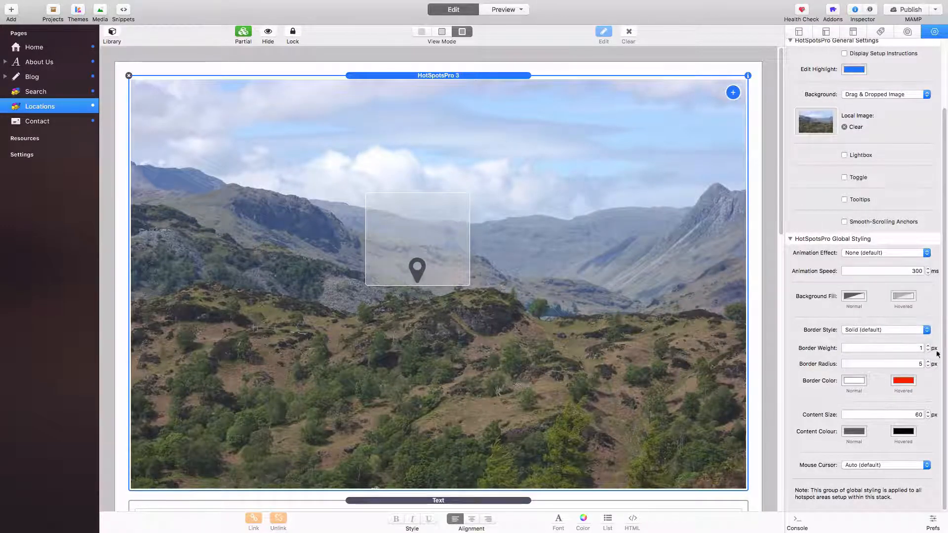
{"action": "left_click", "coordinate": [927, 350]}
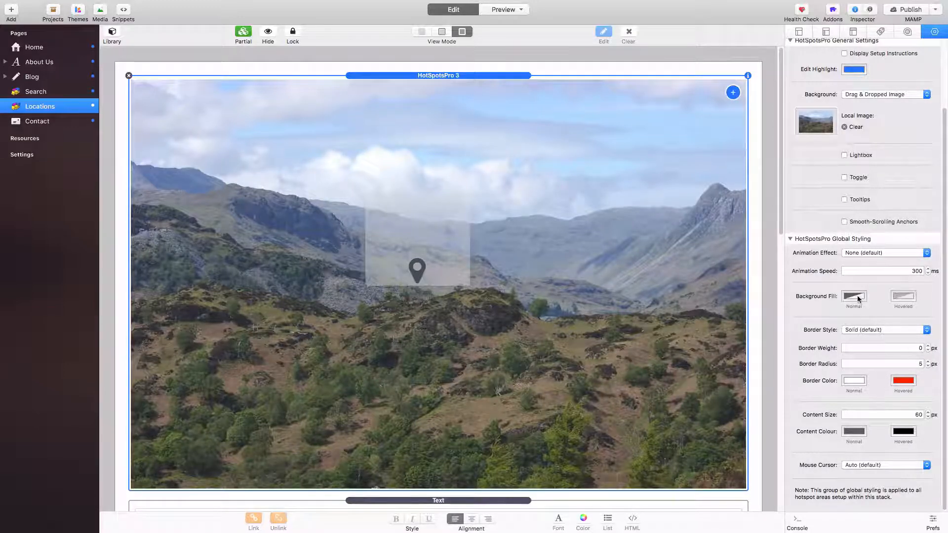
{"action": "left_click", "coordinate": [854, 296]}
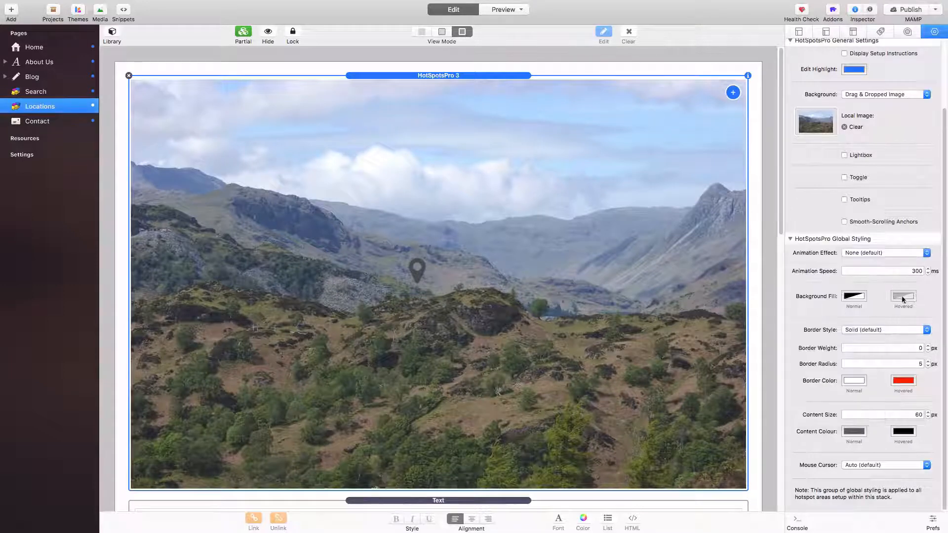
{"action": "left_click", "coordinate": [902, 296]}
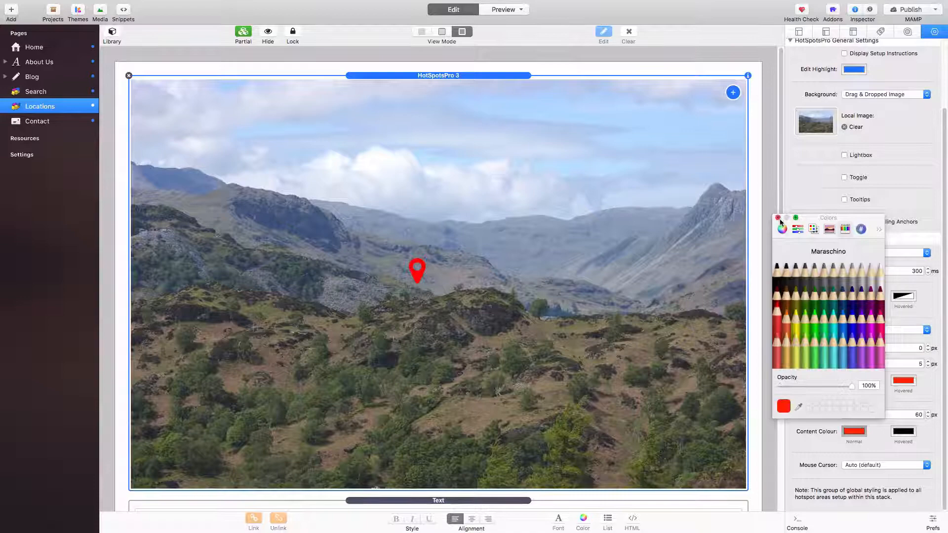
Set Content Colour Normal to Lemon and Hovered to Tangerine, then reselect the hotspot
{"action": "left_click", "coordinate": [798, 322]}
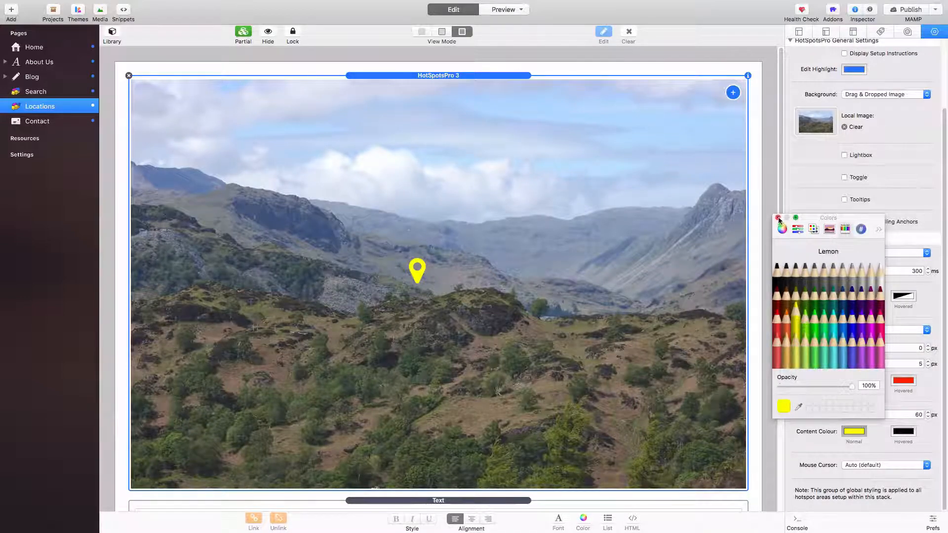
{"action": "left_click", "coordinate": [902, 431]}
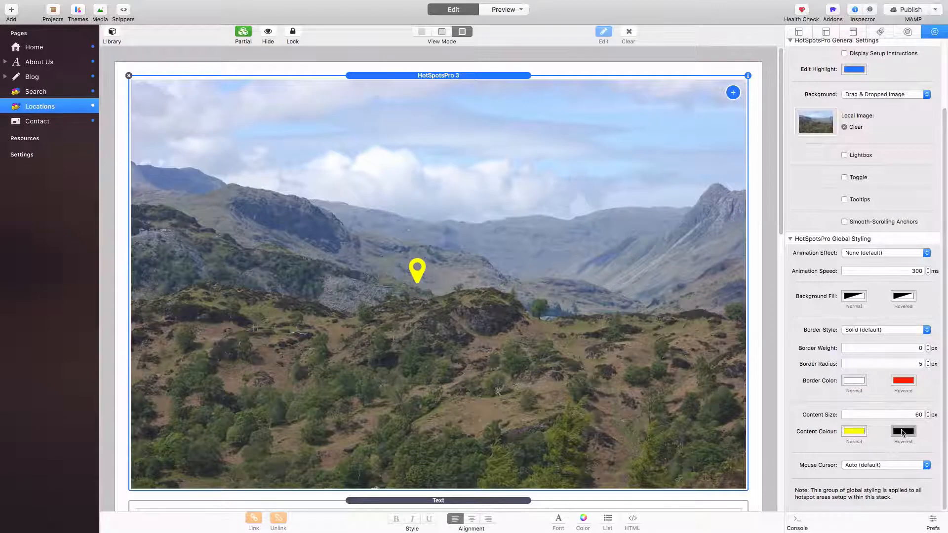
{"action": "left_click", "coordinate": [903, 431]}
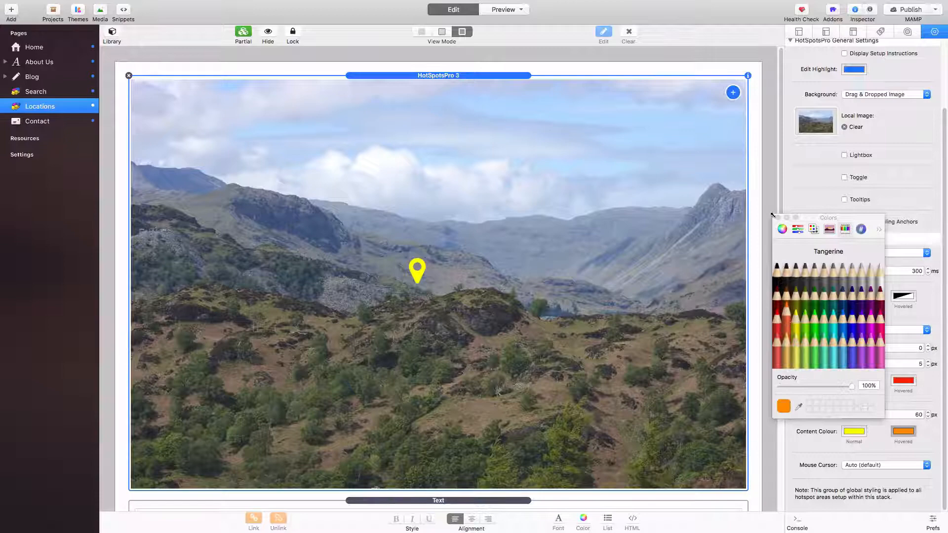
{"action": "left_click", "coordinate": [777, 217]}
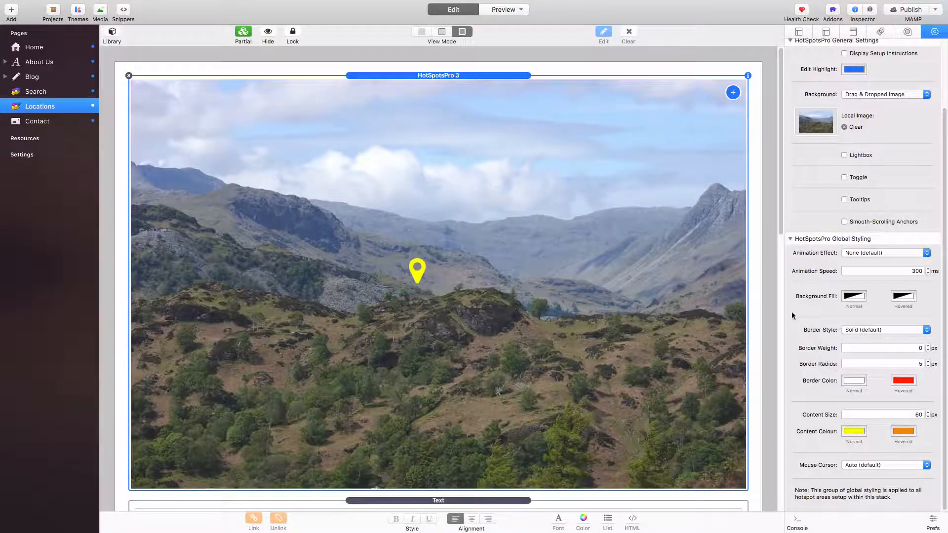
{"action": "left_click", "coordinate": [418, 270]}
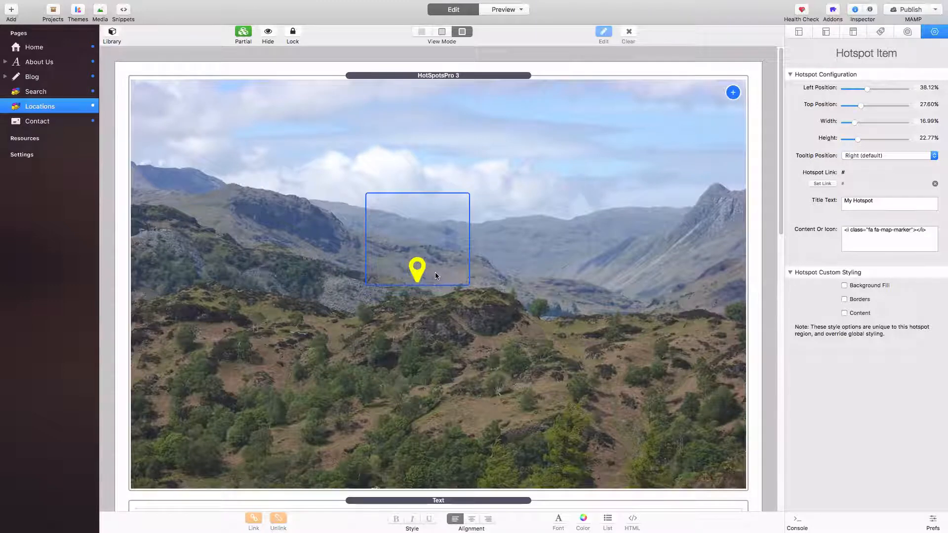
{"action": "mouse_move", "coordinate": [450, 247]}
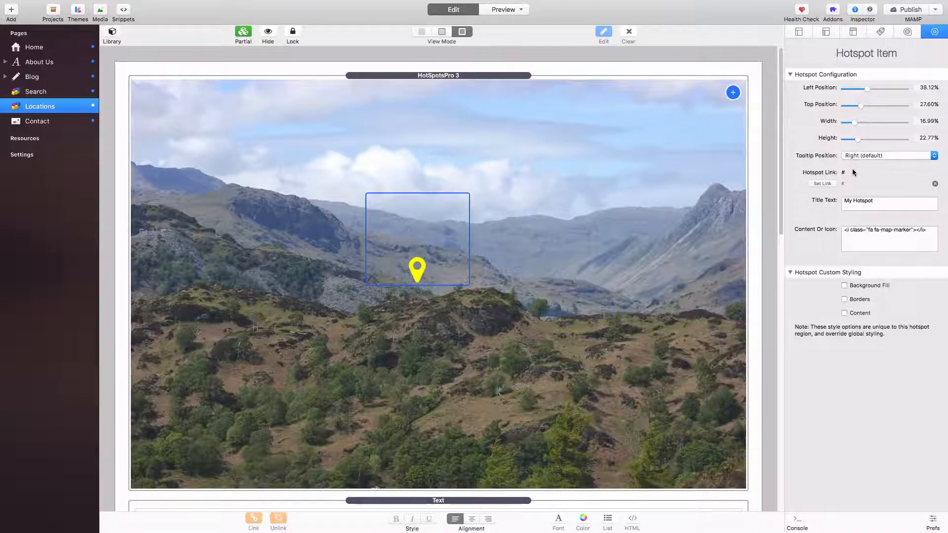
Resize the hotspot to 8.40% height, 5.67% width, at 22.20% top and about 92.5% left
{"action": "left_click_drag", "start_coordinate": [867, 138], "coordinate": [856, 138]}
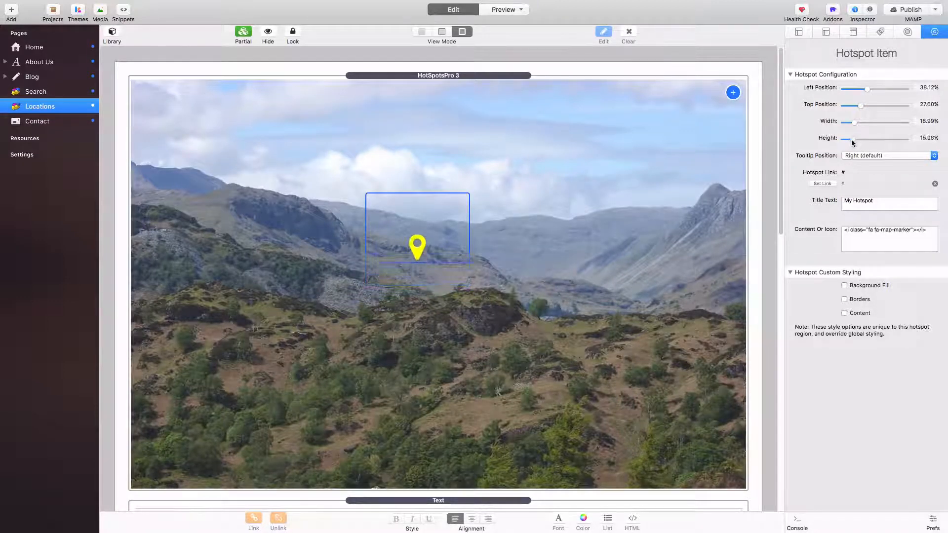
{"action": "left_click_drag", "start_coordinate": [870, 138], "coordinate": [849, 138]}
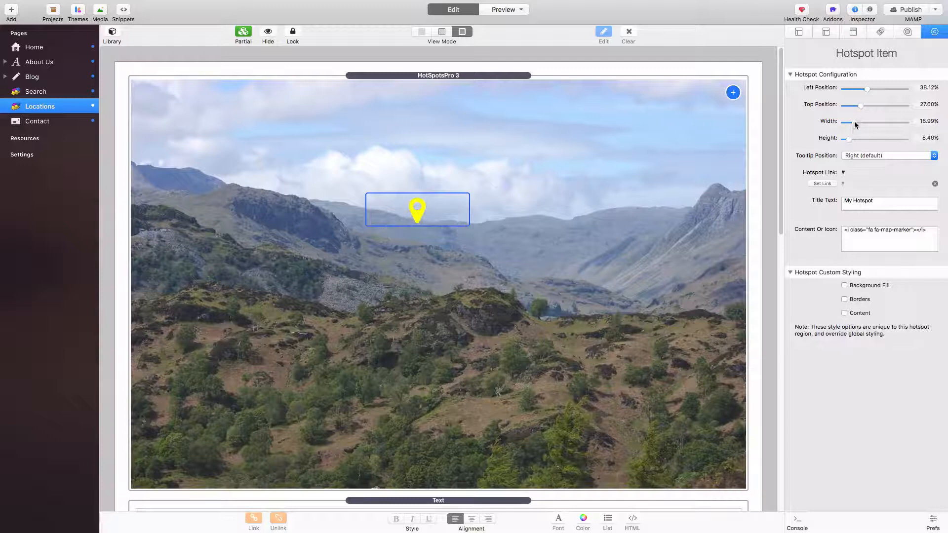
{"action": "left_click_drag", "start_coordinate": [853, 122], "coordinate": [843, 121]}
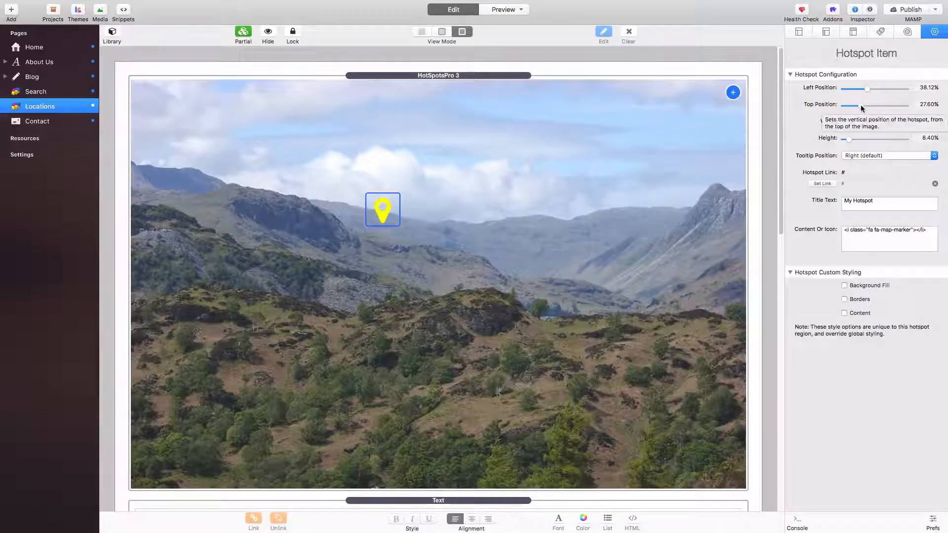
{"action": "left_click_drag", "start_coordinate": [866, 105], "coordinate": [853, 105]}
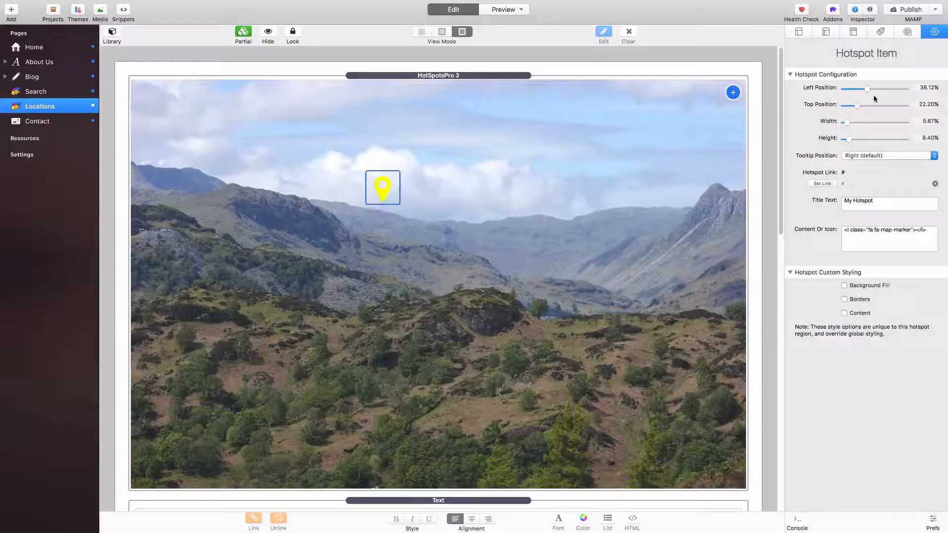
{"action": "left_click_drag", "start_coordinate": [869, 89], "coordinate": [901, 88]}
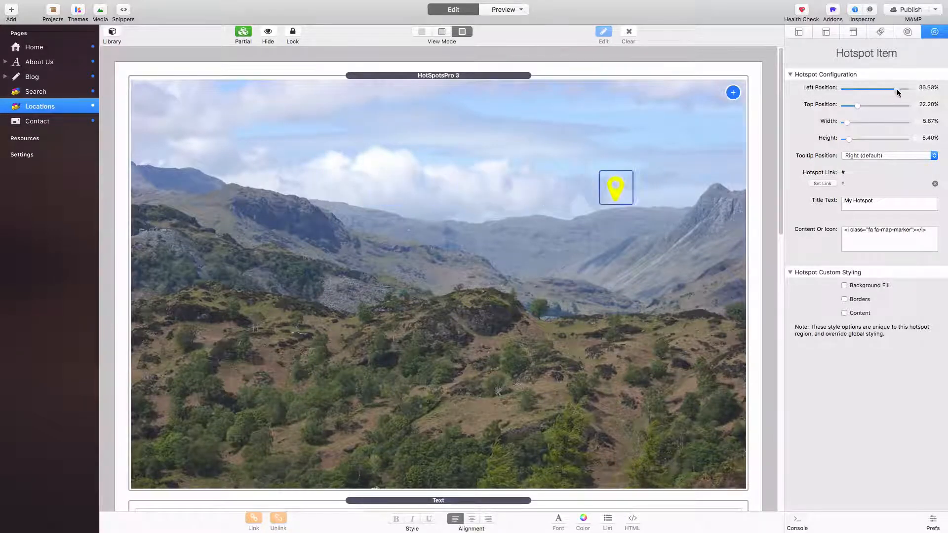
{"action": "left_click_drag", "start_coordinate": [895, 89], "coordinate": [905, 88]}
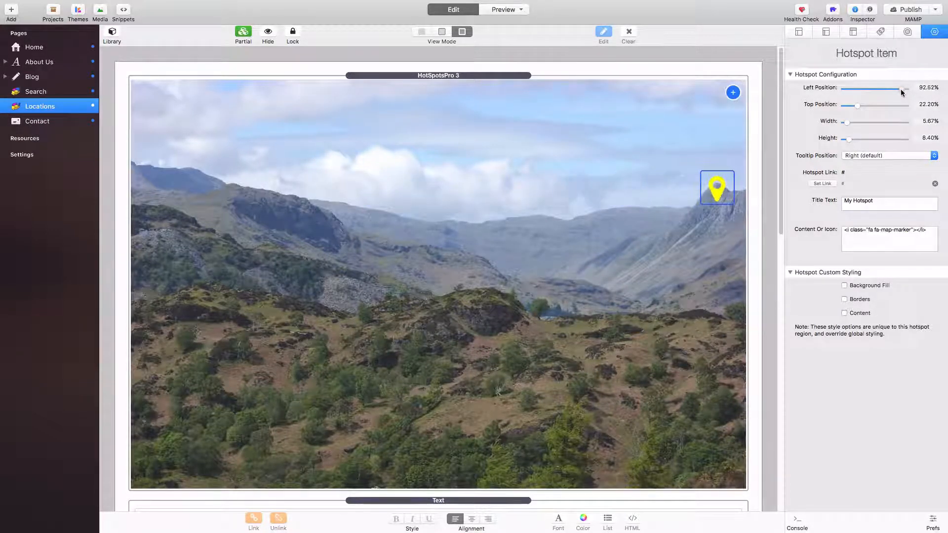
{"action": "left_click_drag", "start_coordinate": [859, 105], "coordinate": [856, 105]}
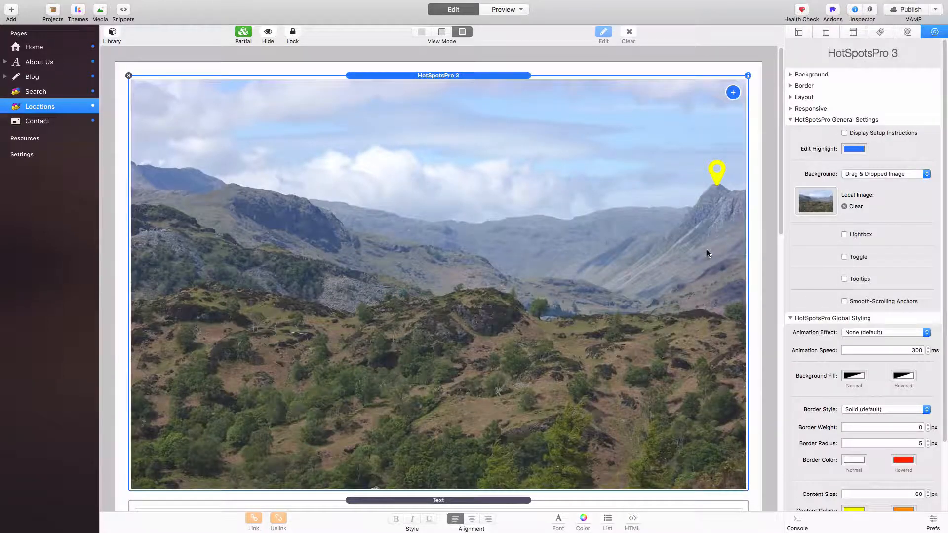
{"action": "mouse_move", "coordinate": [670, 239]}
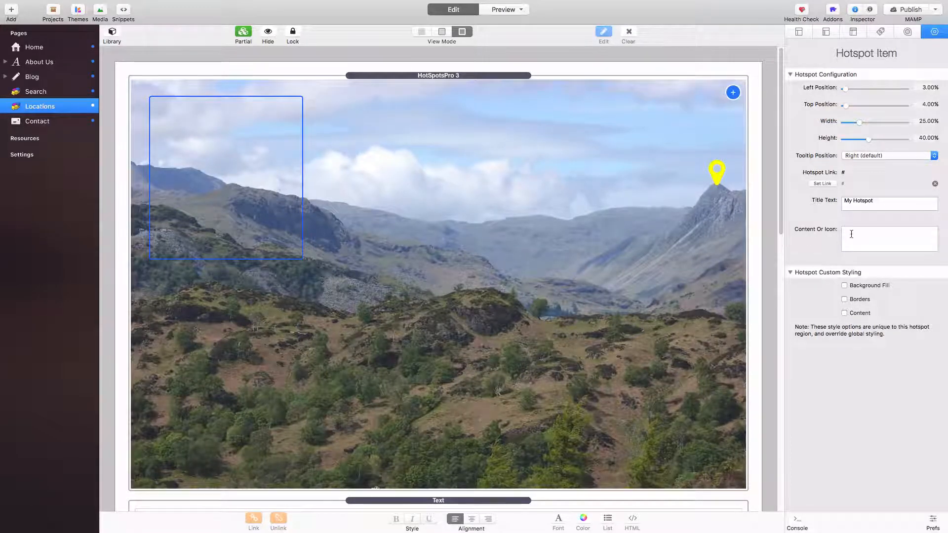
Give the new hotspot the fa-map-marker icon and shrink it to fit the pin
{"action": "type", "text": "<i class=\"fa fa-map-marker\"></i>"}
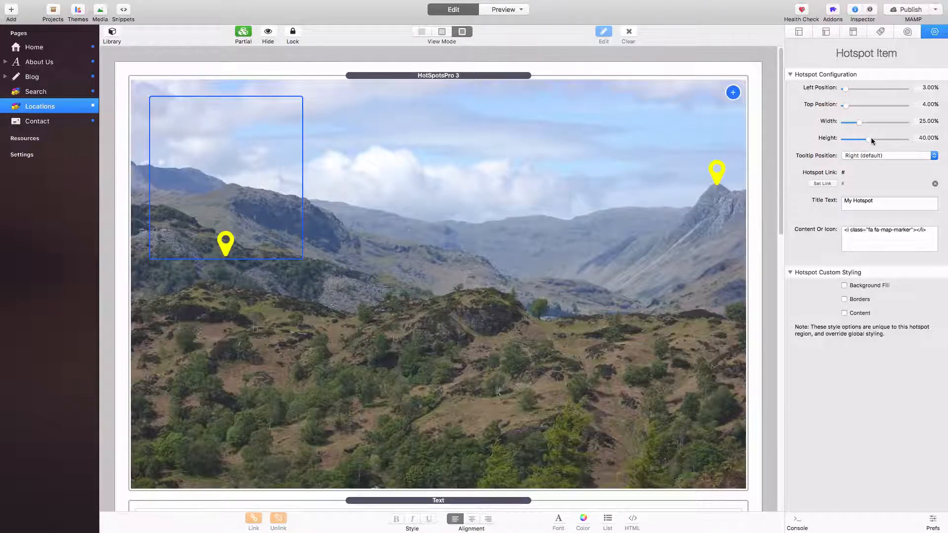
{"action": "left_click_drag", "start_coordinate": [856, 139], "coordinate": [845, 138]}
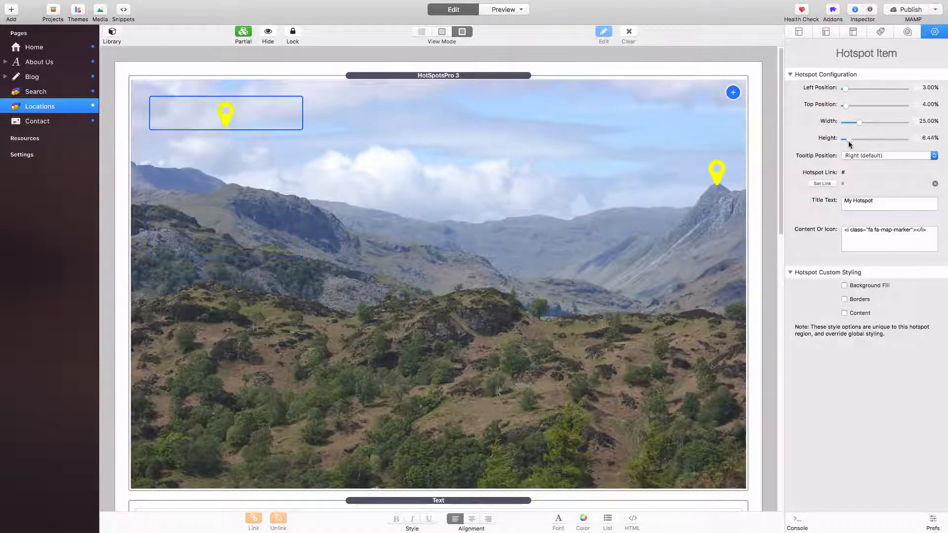
{"action": "left_click_drag", "start_coordinate": [859, 122], "coordinate": [845, 121]}
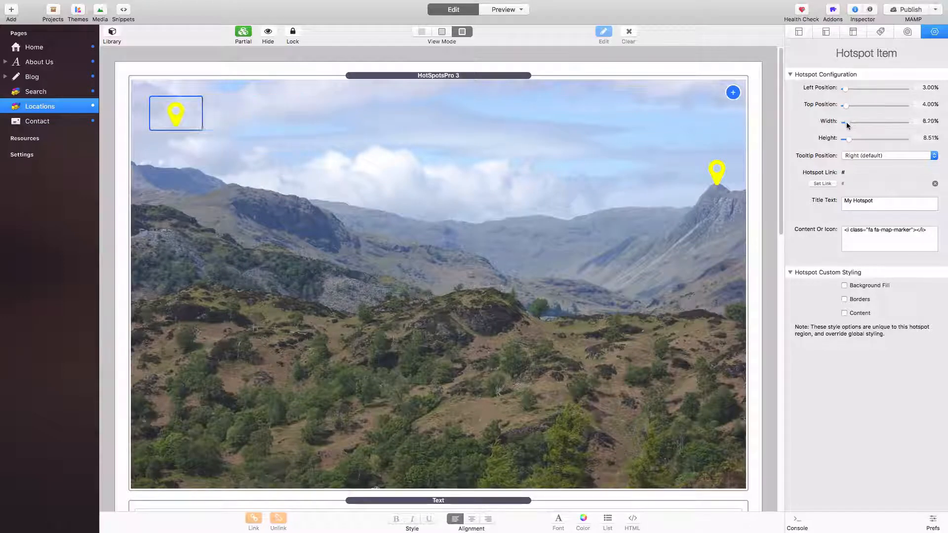
Move the pin hotspot to about 54% left and 42% top on the central hilltop
{"action": "left_click_drag", "start_coordinate": [853, 121], "coordinate": [847, 121]}
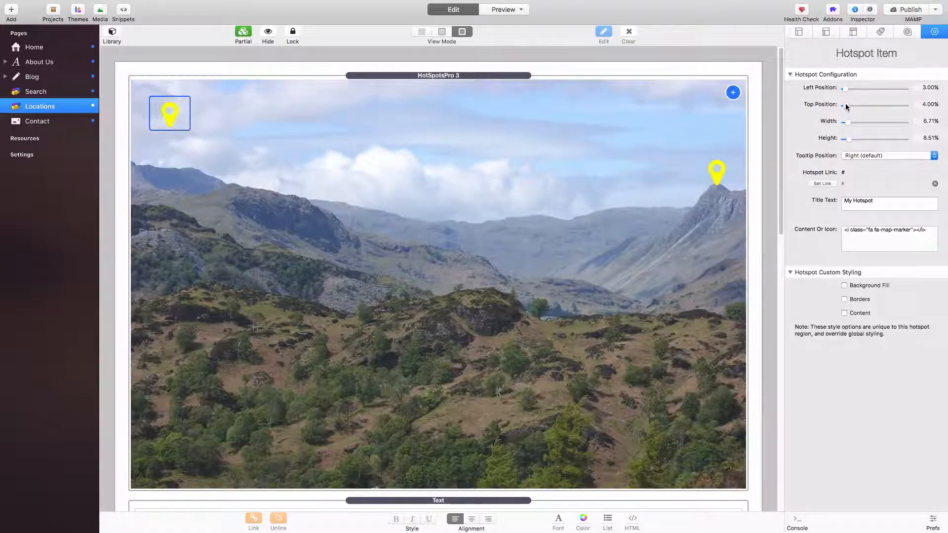
{"action": "left_click_drag", "start_coordinate": [848, 105], "coordinate": [857, 104]}
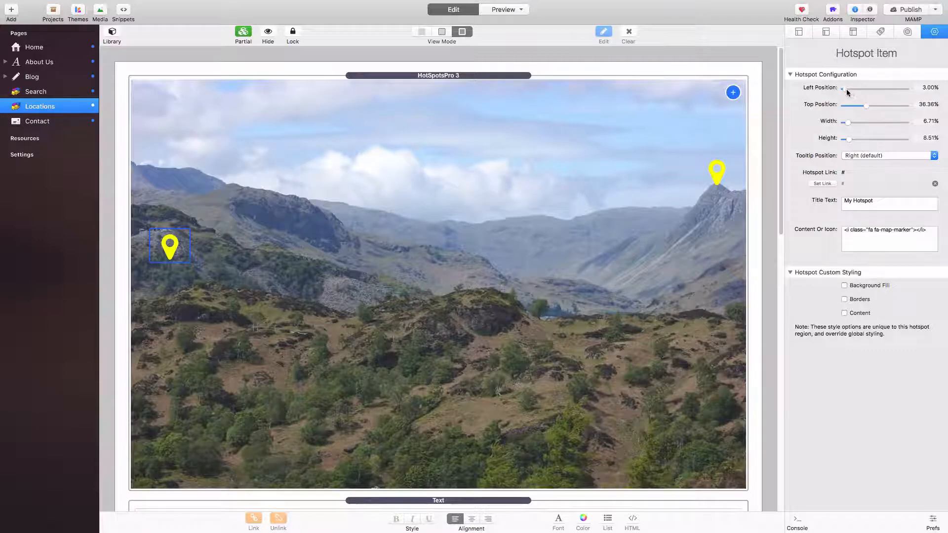
{"action": "left_click_drag", "start_coordinate": [844, 89], "coordinate": [878, 89]}
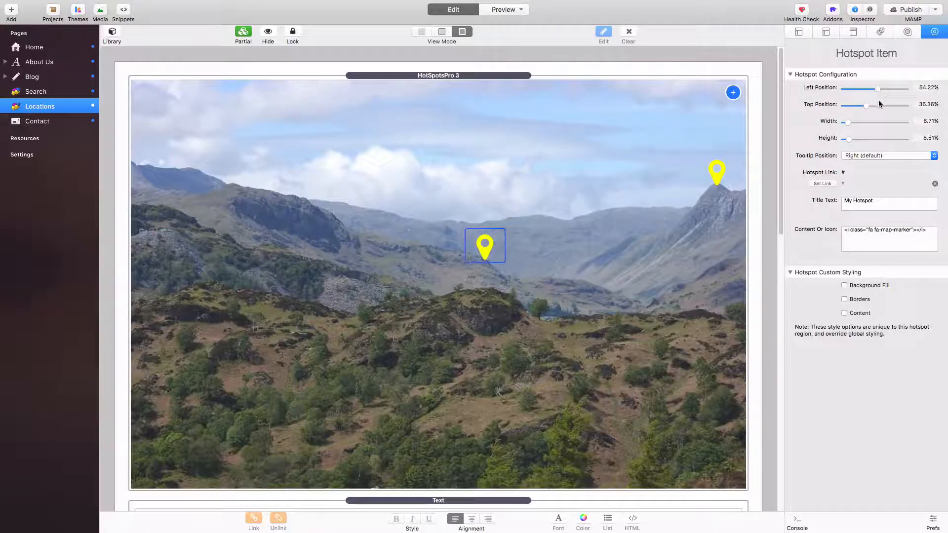
{"action": "left_click_drag", "start_coordinate": [852, 105], "coordinate": [868, 105]}
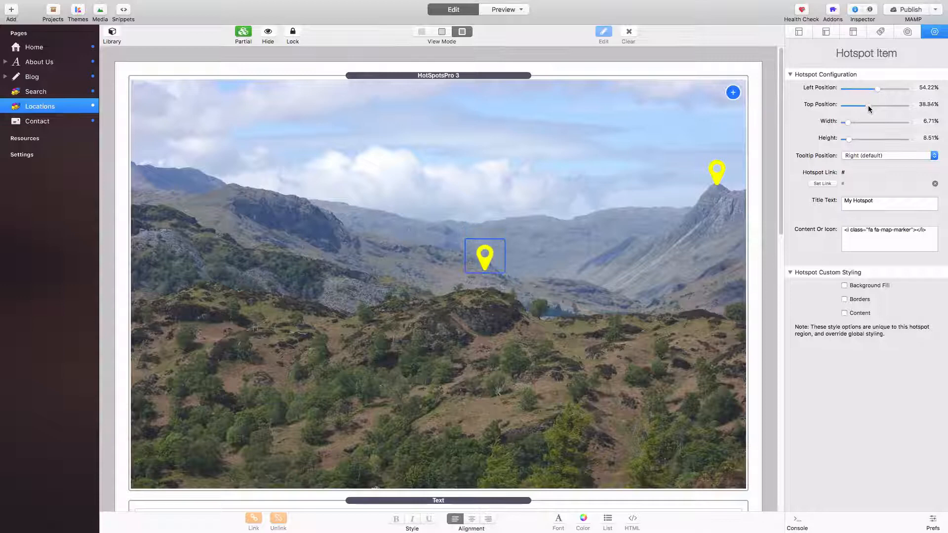
{"action": "left_click_drag", "start_coordinate": [865, 105], "coordinate": [871, 104]}
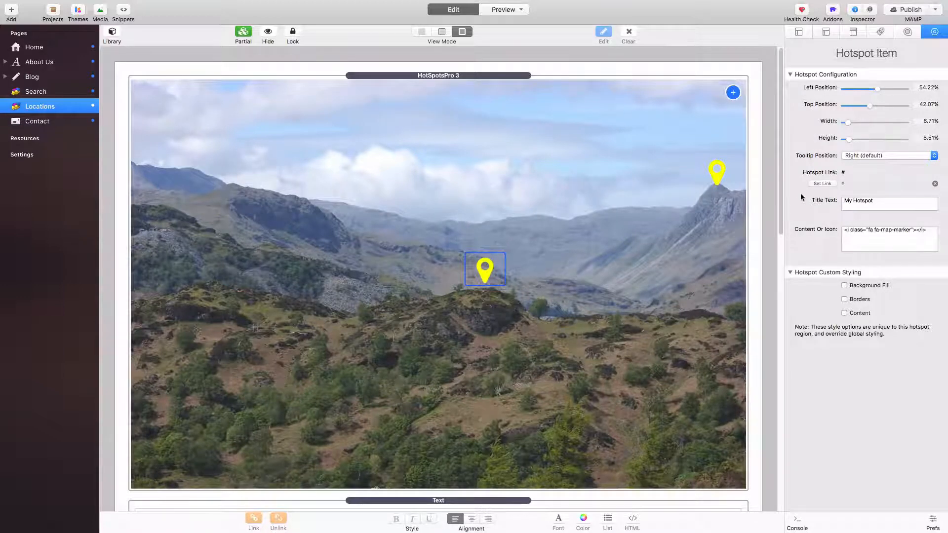
{"action": "mouse_move", "coordinate": [652, 302]}
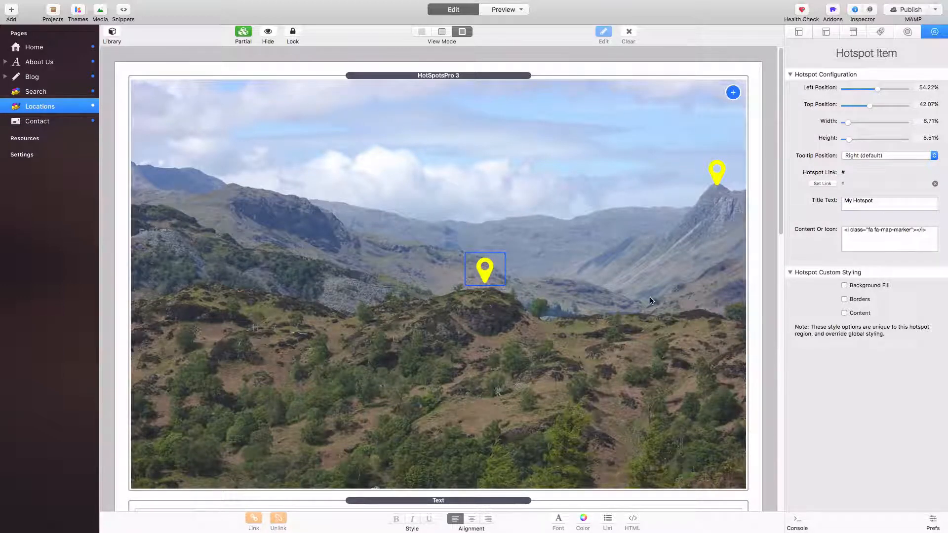
{"action": "left_click", "coordinate": [438, 75]}
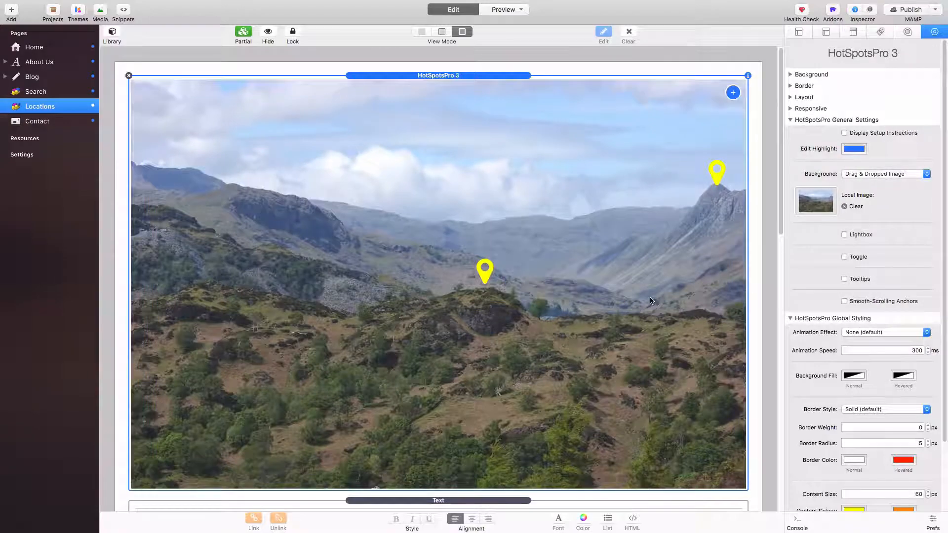
{"action": "mouse_move", "coordinate": [636, 303]}
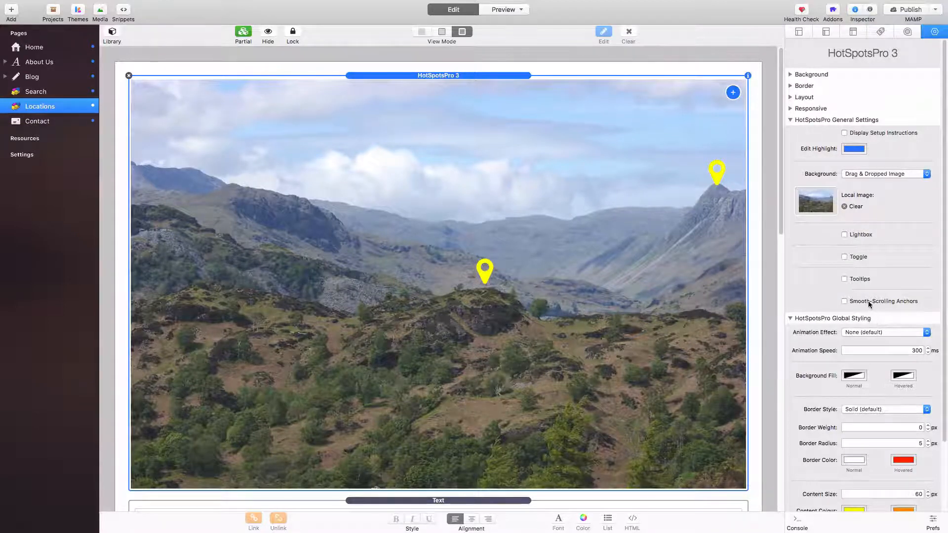
Tick Smooth-Scrolling Anchors and select the middle pin hotspot
{"action": "left_click", "coordinate": [845, 301]}
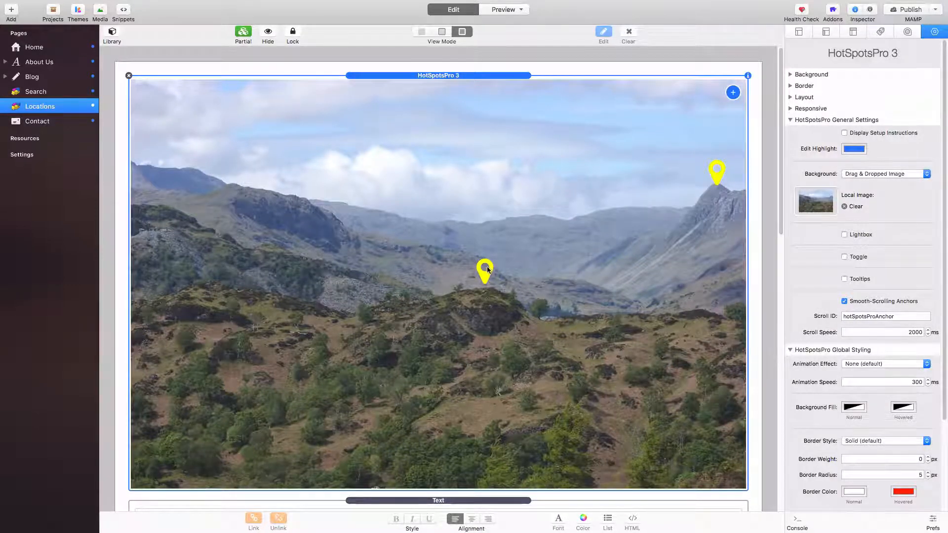
{"action": "left_click", "coordinate": [486, 271]}
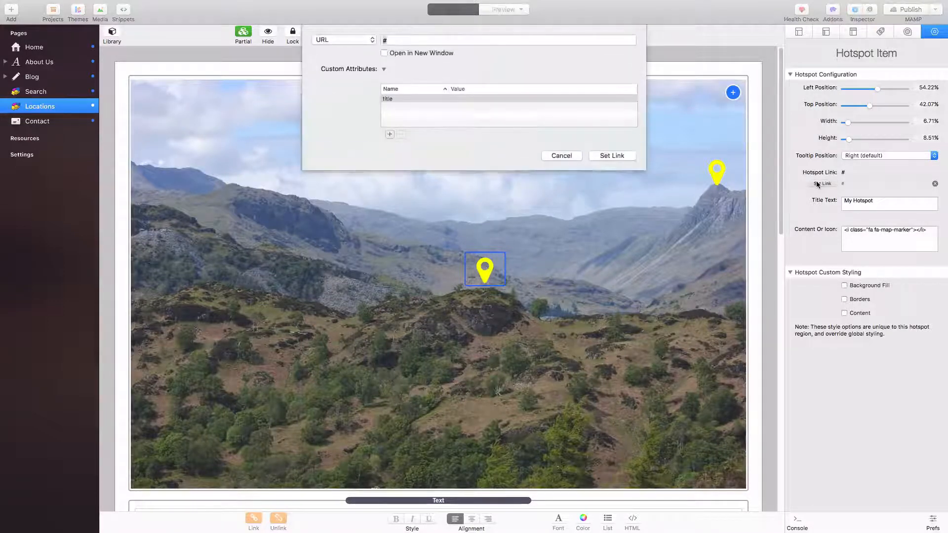
Link the middle pin hotspot to the #red anchor
{"action": "left_click", "coordinate": [509, 40]}
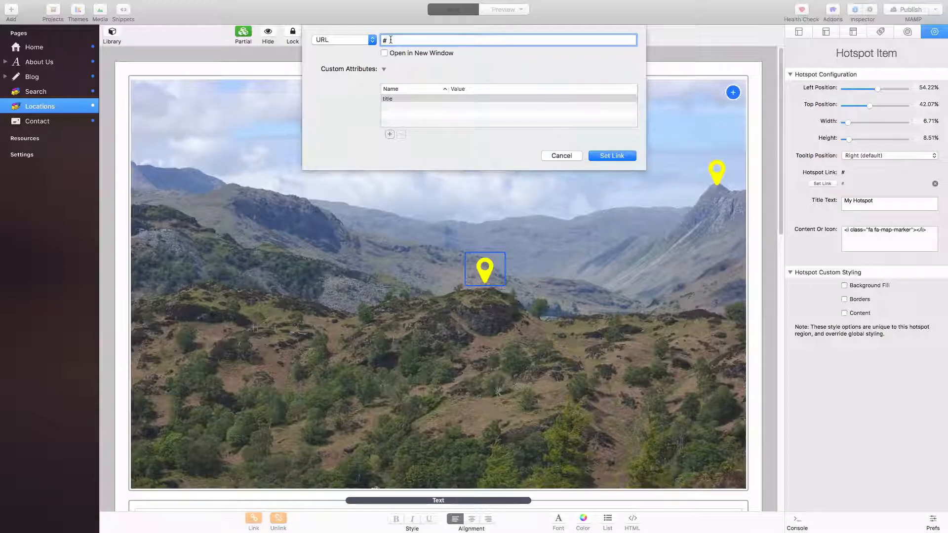
{"action": "left_click", "coordinate": [612, 156]}
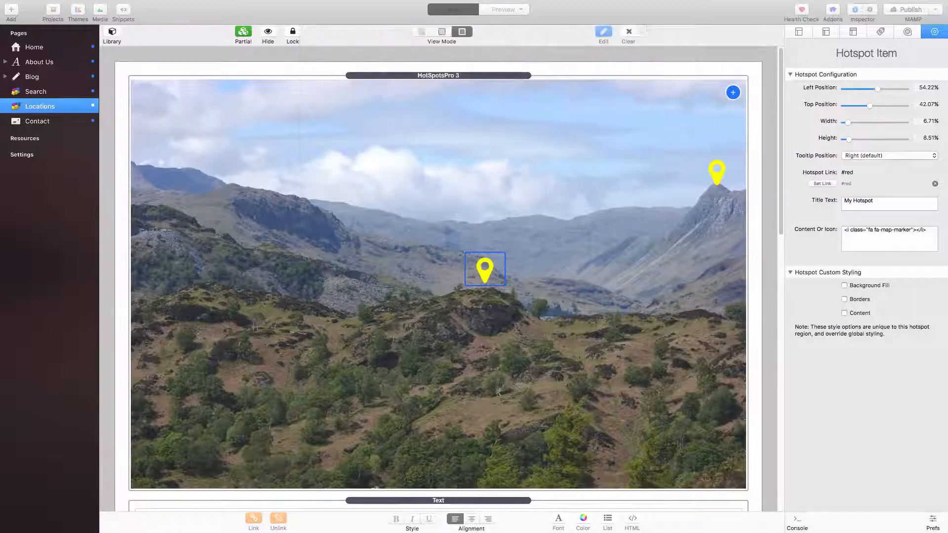
Link the right-hand pin hotspot to the #green anchor
{"action": "left_click", "coordinate": [717, 172]}
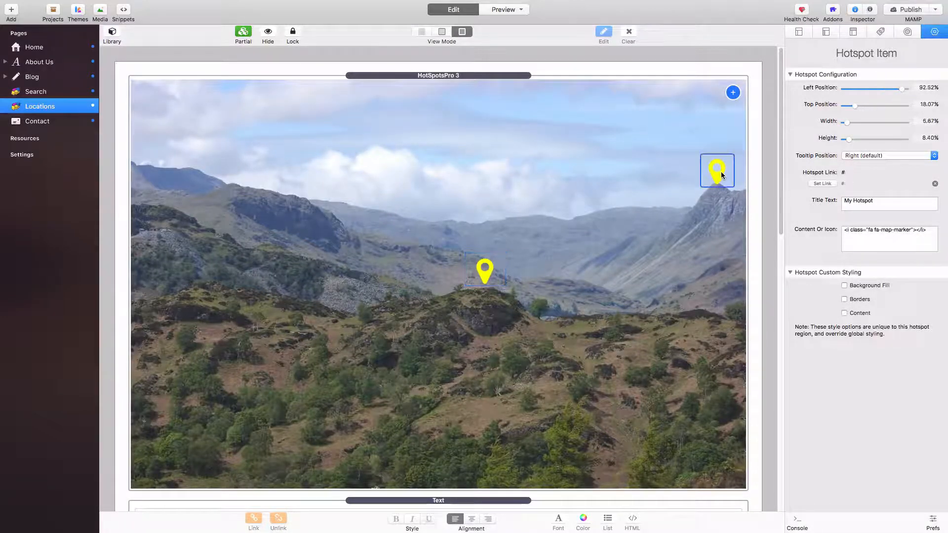
{"action": "left_click", "coordinate": [821, 183]}
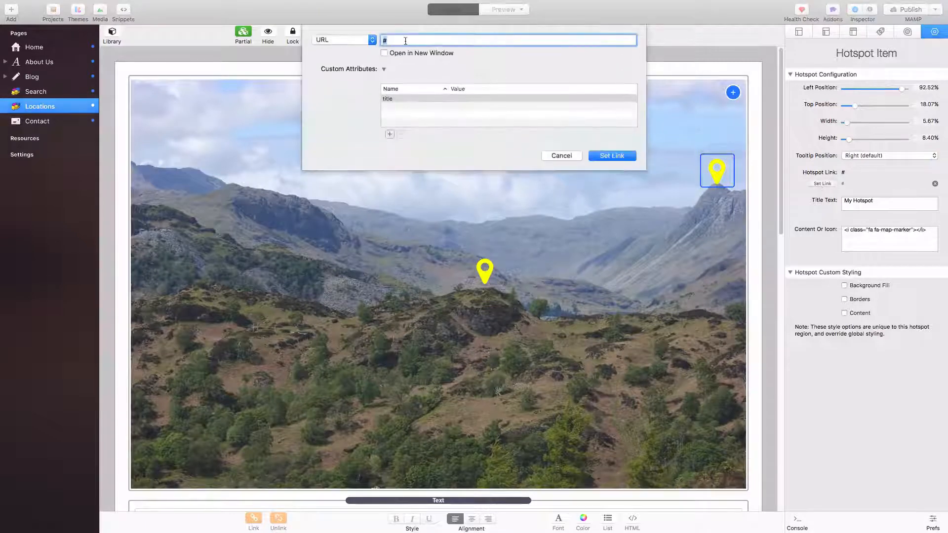
{"action": "type", "text": "green"}
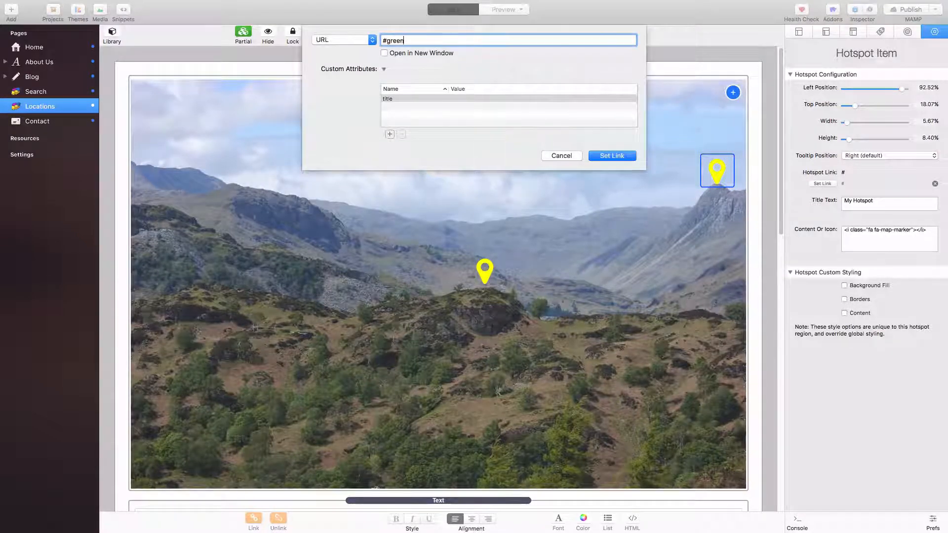
{"action": "left_click", "coordinate": [611, 156]}
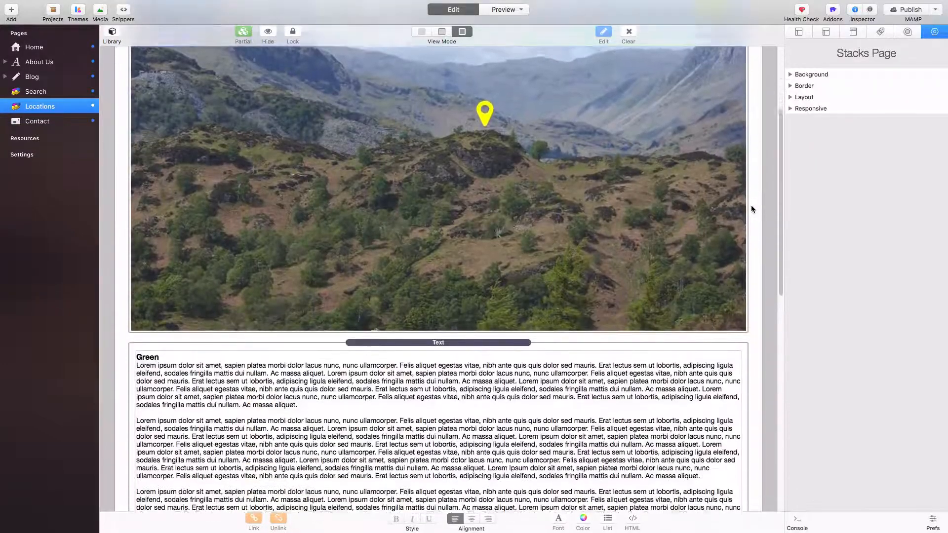
Scroll past the Green and Red text sections and switch to Preview
{"action": "scroll", "scroll_direction": "down", "scroll_amount": 3}
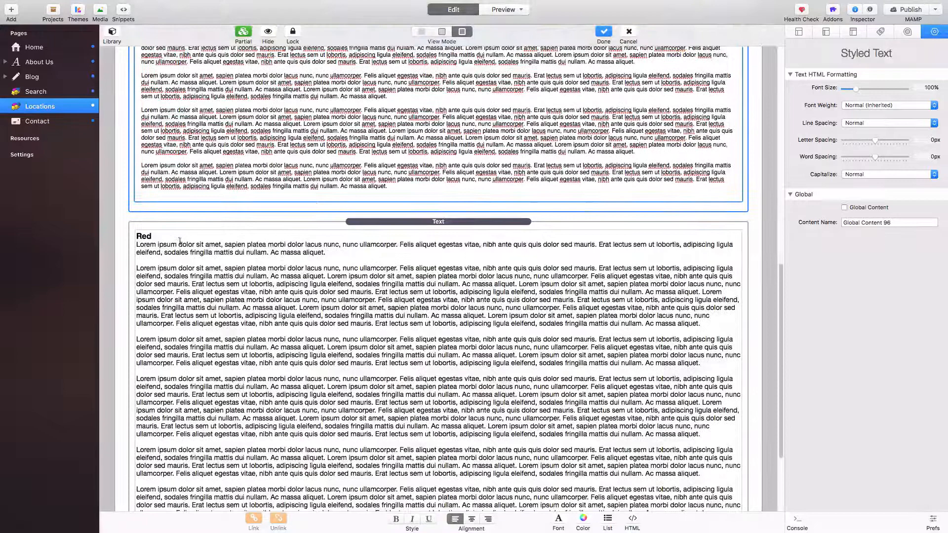
{"action": "left_click", "coordinate": [503, 9]}
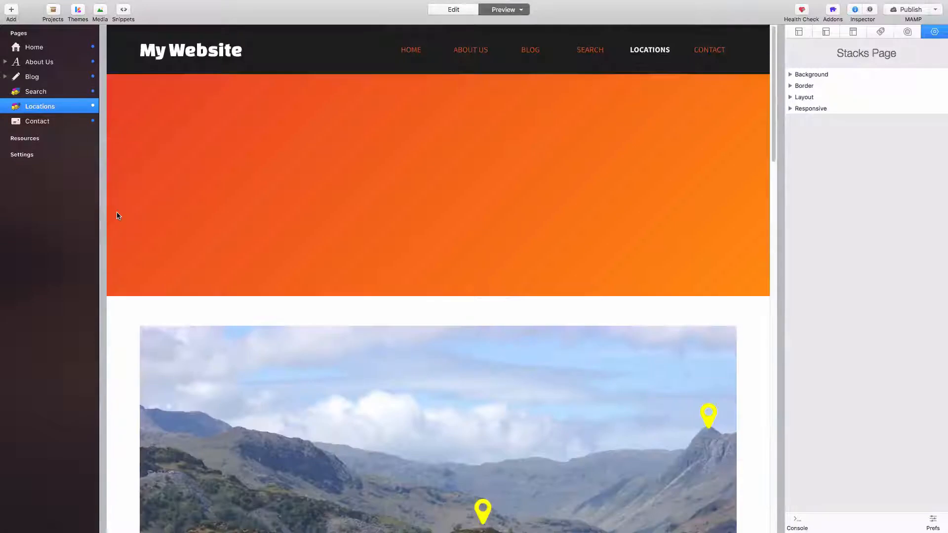
Scroll through the preview's text sections, then return to Edit mode
{"action": "scroll", "scroll_direction": "down", "scroll_amount": 3}
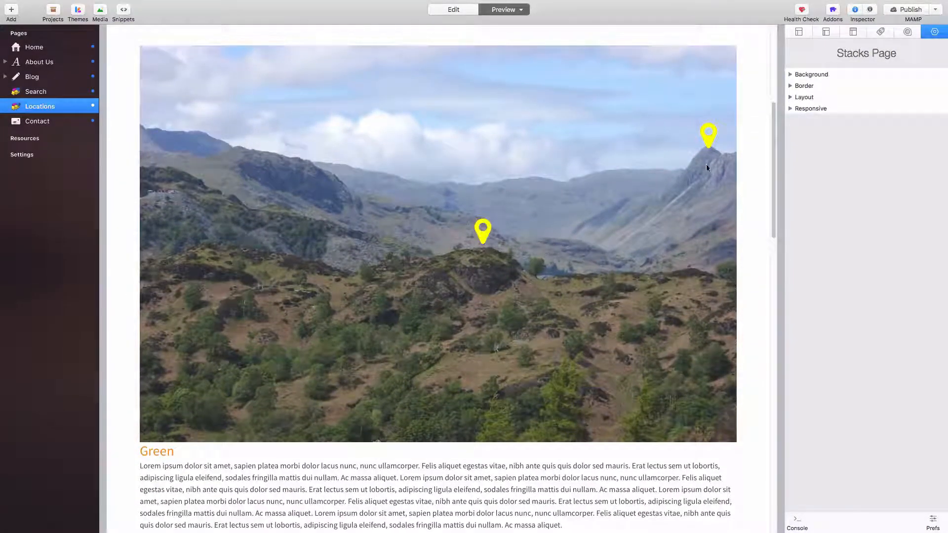
{"action": "scroll", "scroll_direction": "down", "scroll_amount": 3}
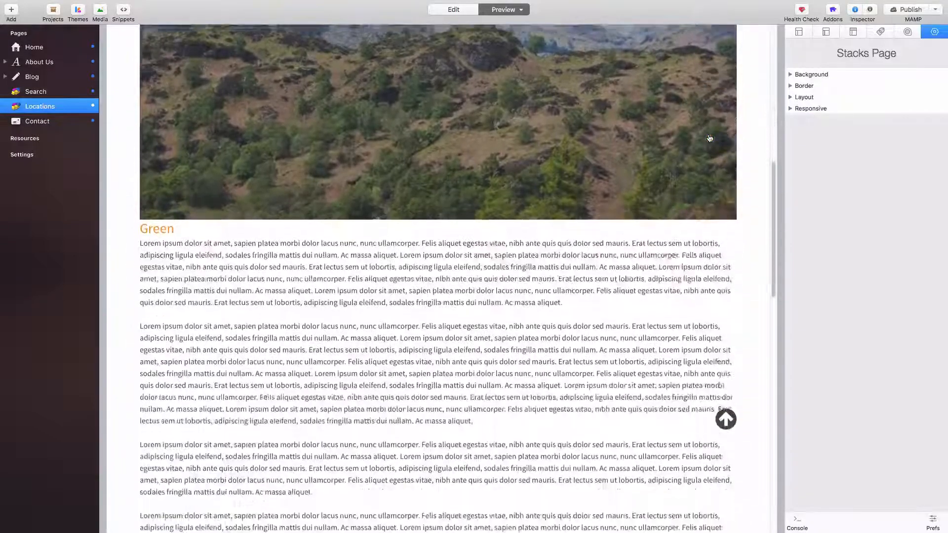
{"action": "scroll", "scroll_direction": "down", "scroll_amount": 3}
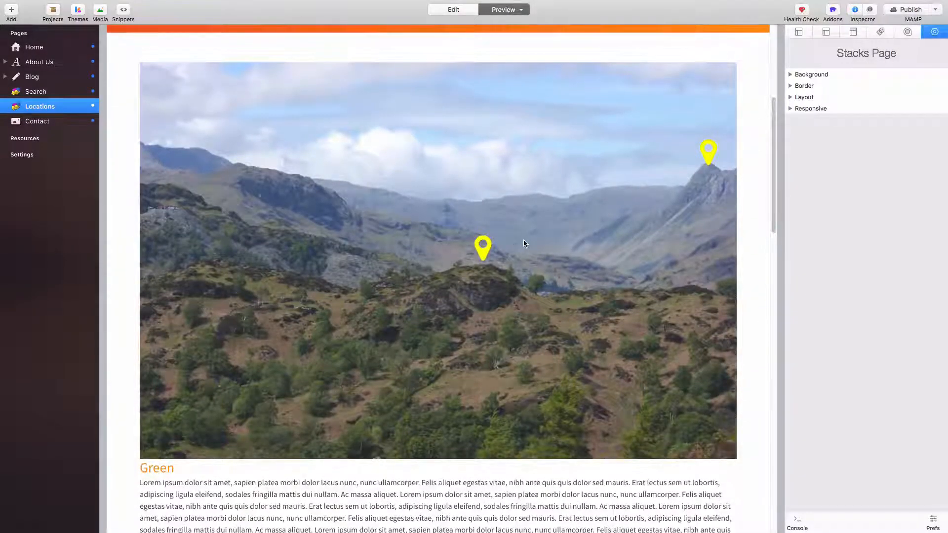
{"action": "left_click", "coordinate": [453, 9]}
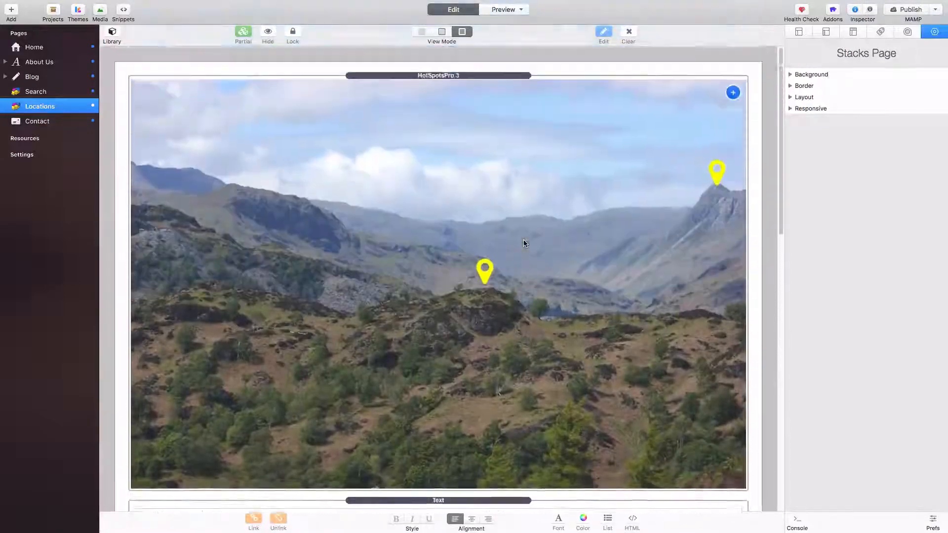
Select the HotSpotsPro 3 stack and scroll the Inspector to Global Styling
{"action": "left_click", "coordinate": [439, 75]}
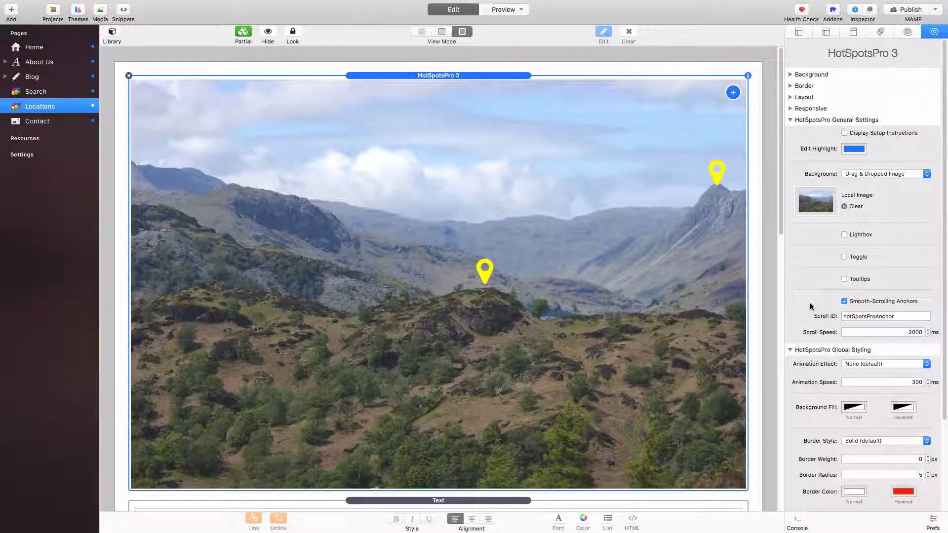
{"action": "scroll", "scroll_direction": "down", "scroll_amount": 3}
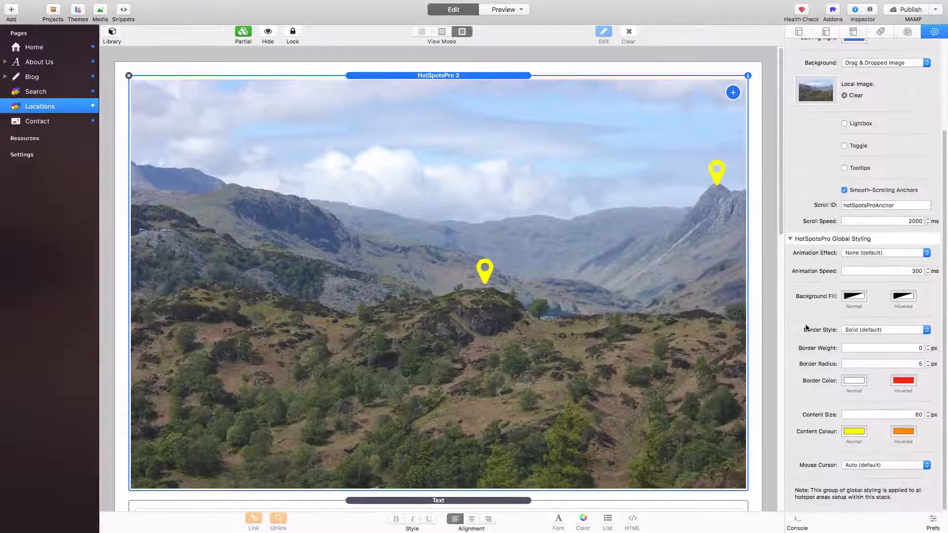